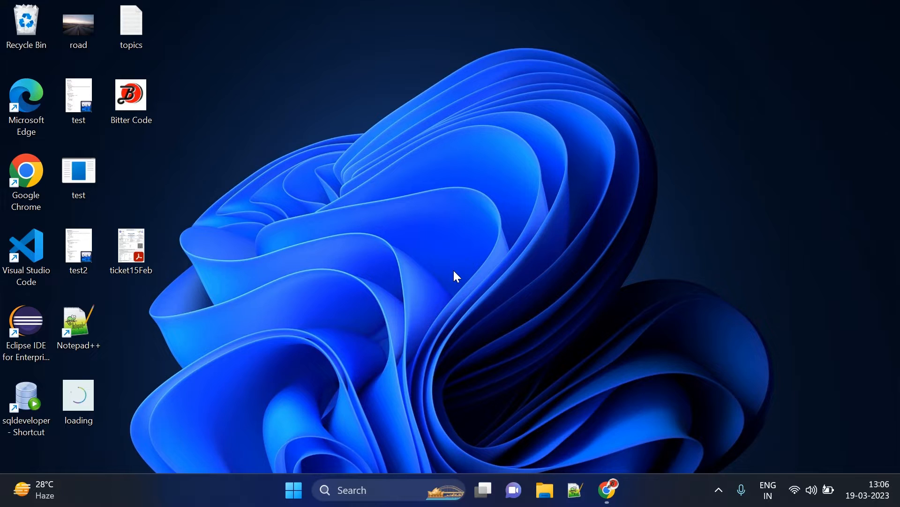
{"action": "mouse_move", "coordinate": [457, 266]}
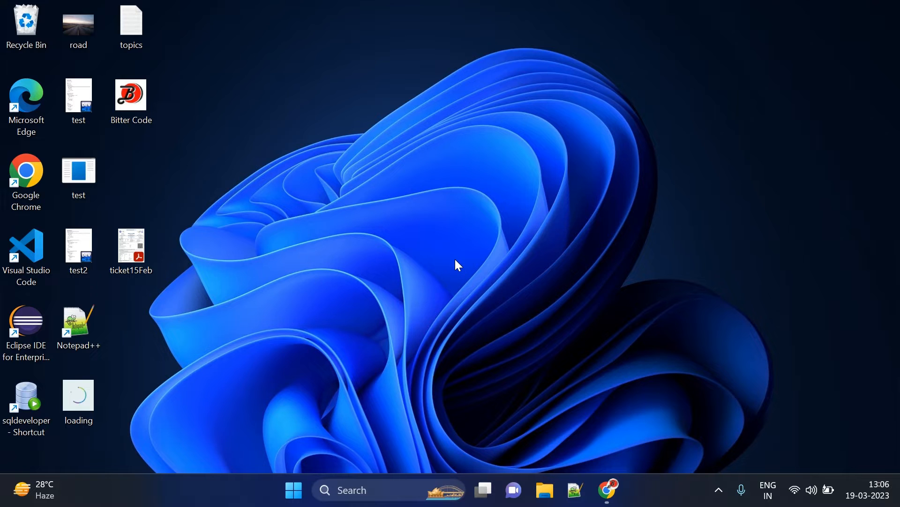
{"action": "mouse_move", "coordinate": [443, 283]}
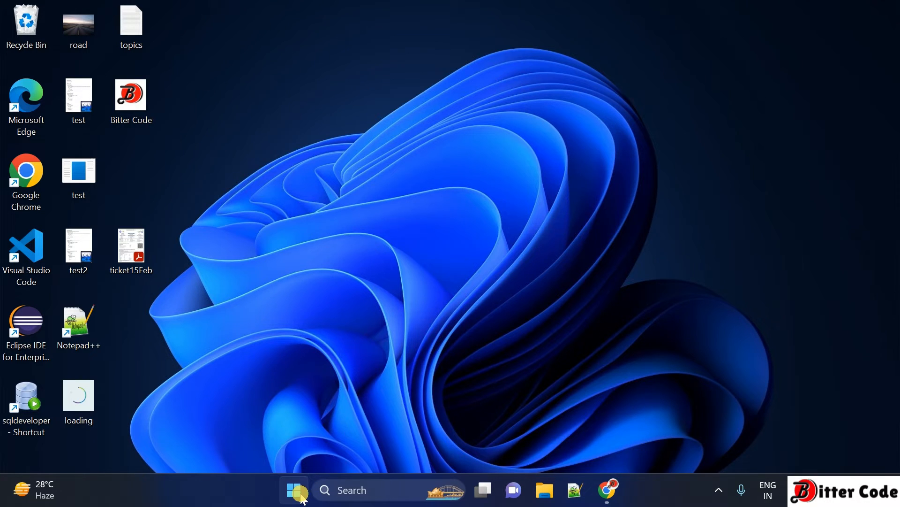
- Browse the Start menu's full list of installed apps
{"action": "left_click", "coordinate": [294, 489]}
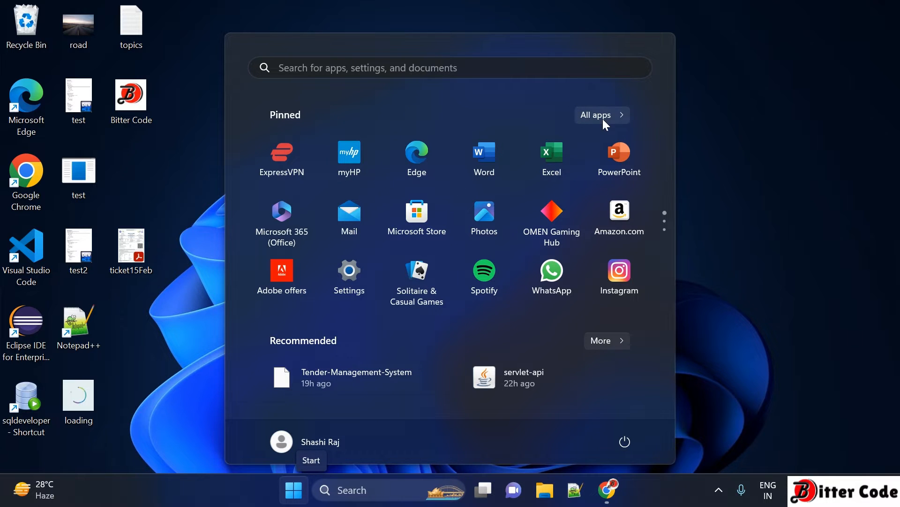
{"action": "left_click", "coordinate": [595, 114]}
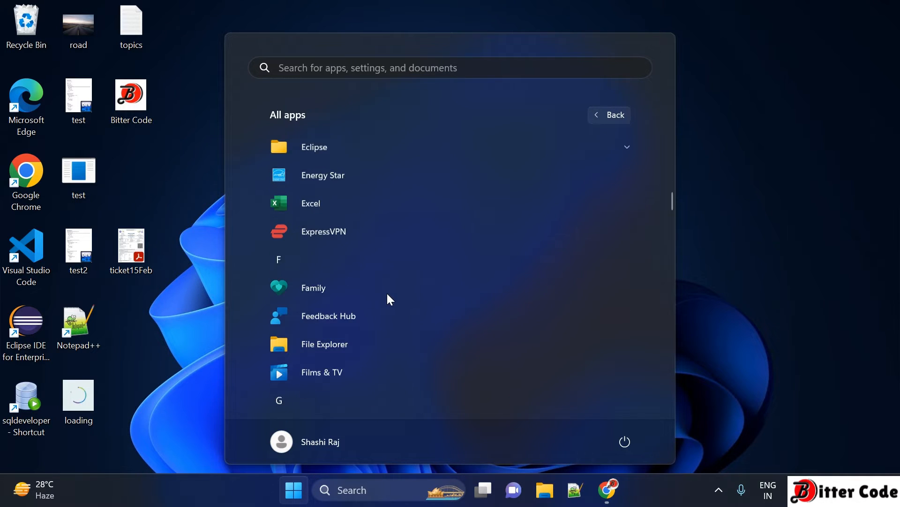
{"action": "scroll", "scroll_direction": "down", "scroll_amount": 3}
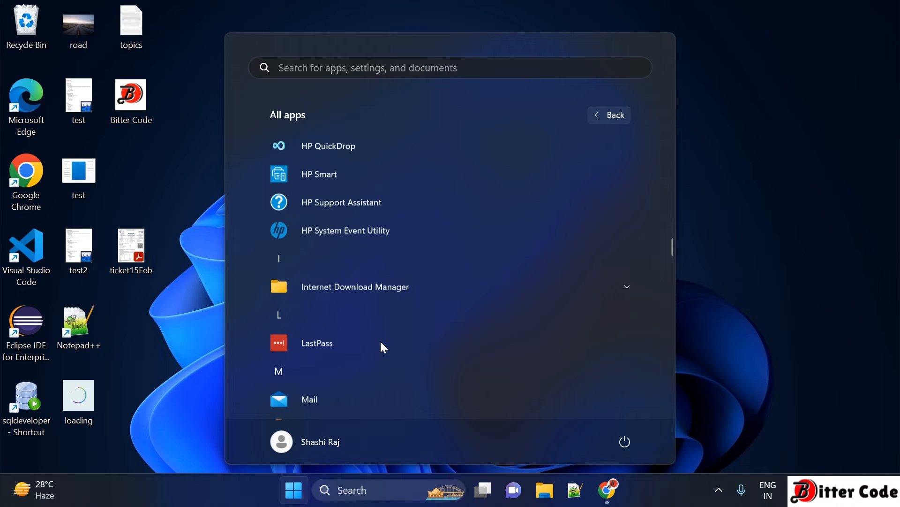
{"action": "scroll", "scroll_direction": "down", "scroll_amount": 3}
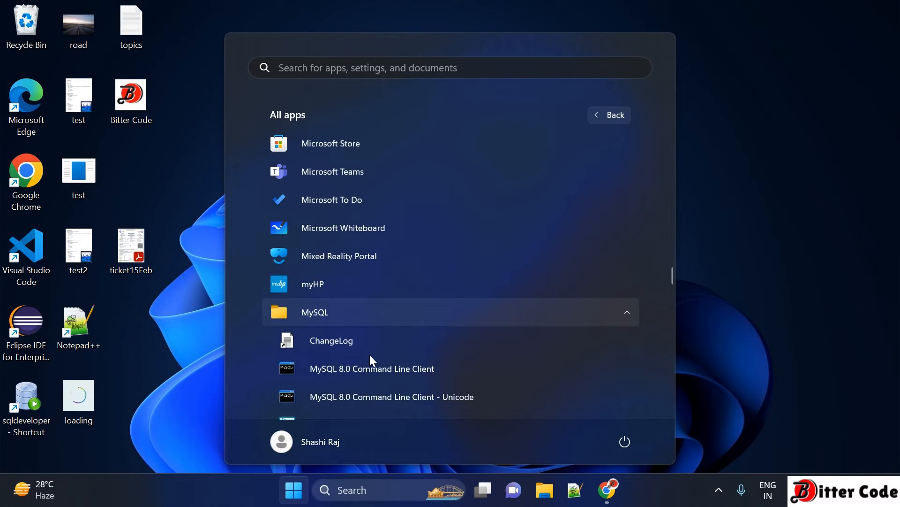
{"action": "scroll", "scroll_direction": "down", "scroll_amount": 3}
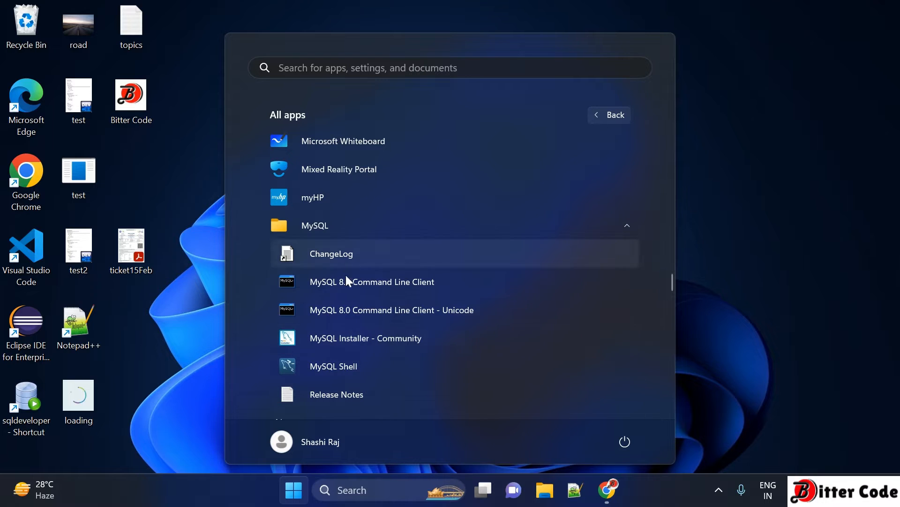
{"action": "mouse_move", "coordinate": [377, 225]}
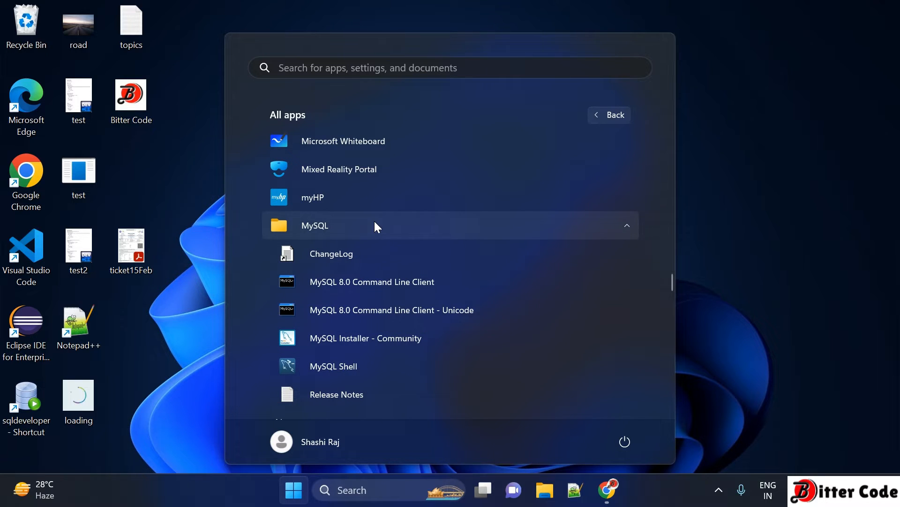
{"action": "mouse_move", "coordinate": [489, 229]}
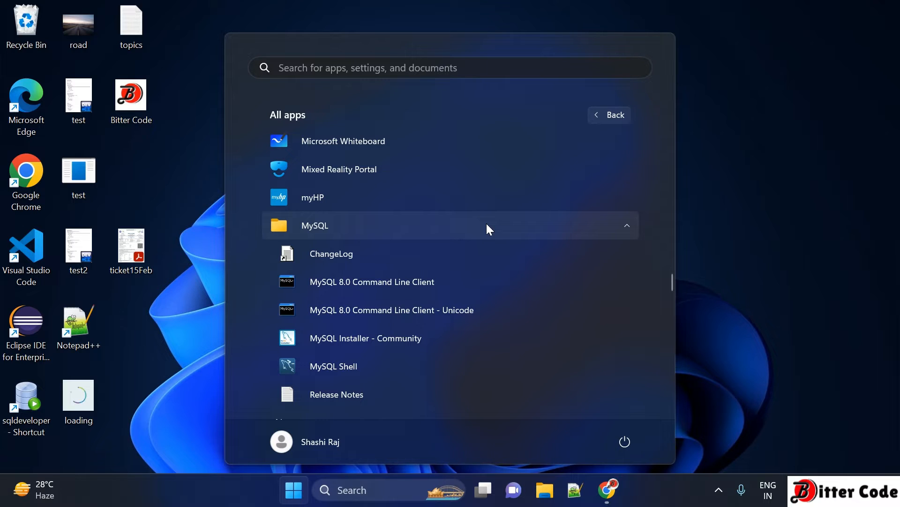
{"action": "mouse_move", "coordinate": [391, 235]}
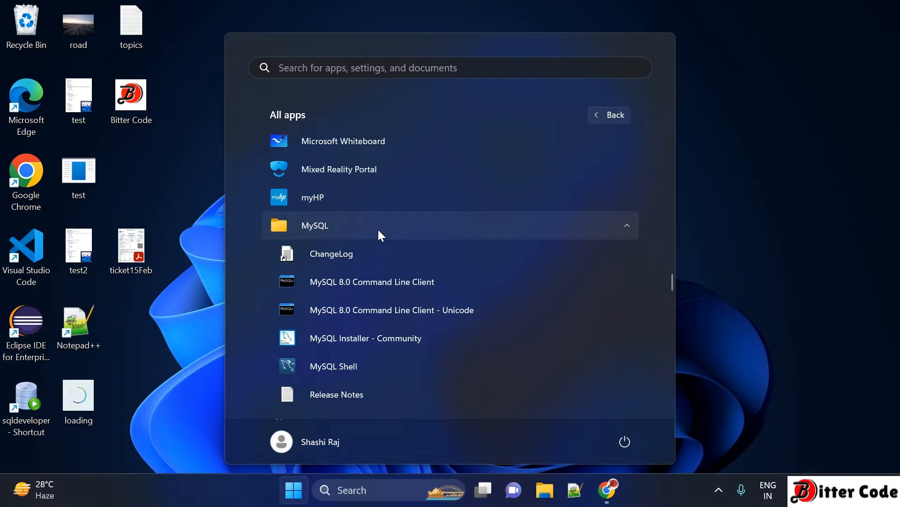
{"action": "scroll", "scroll_direction": "down", "scroll_amount": 3}
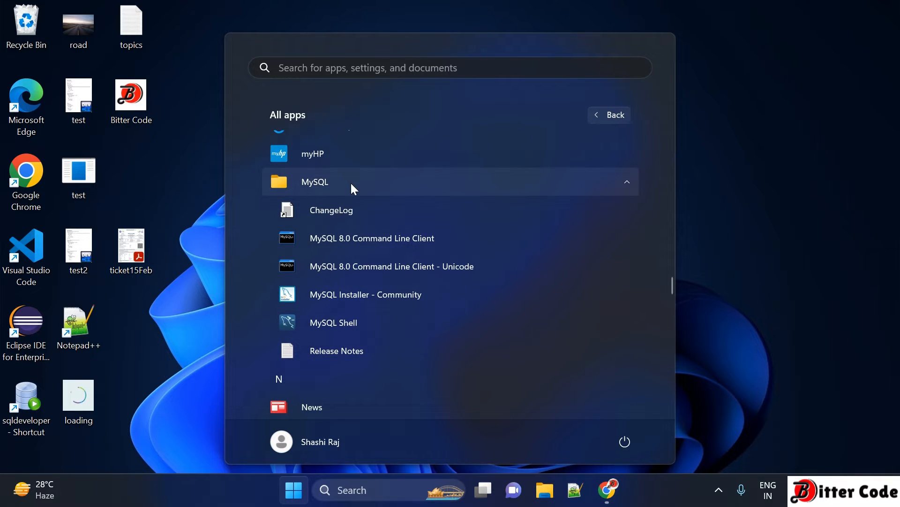
{"action": "mouse_move", "coordinate": [491, 185]}
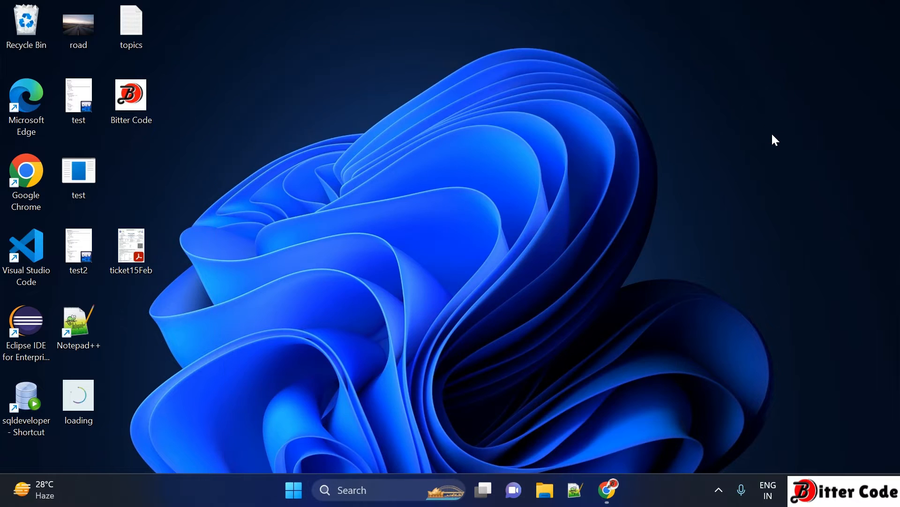
{"action": "mouse_move", "coordinate": [629, 487]}
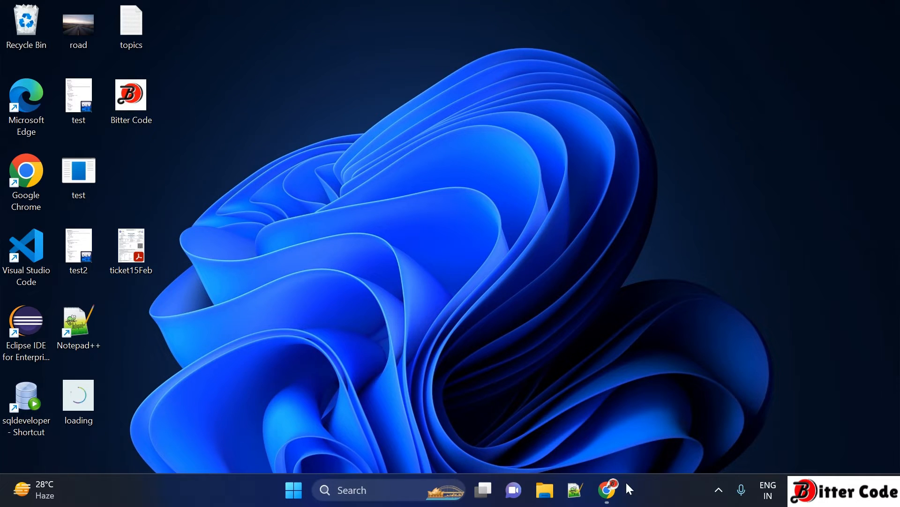
- Search for 'mysql workbench install' in Google Chrome
{"action": "left_click", "coordinate": [606, 489]}
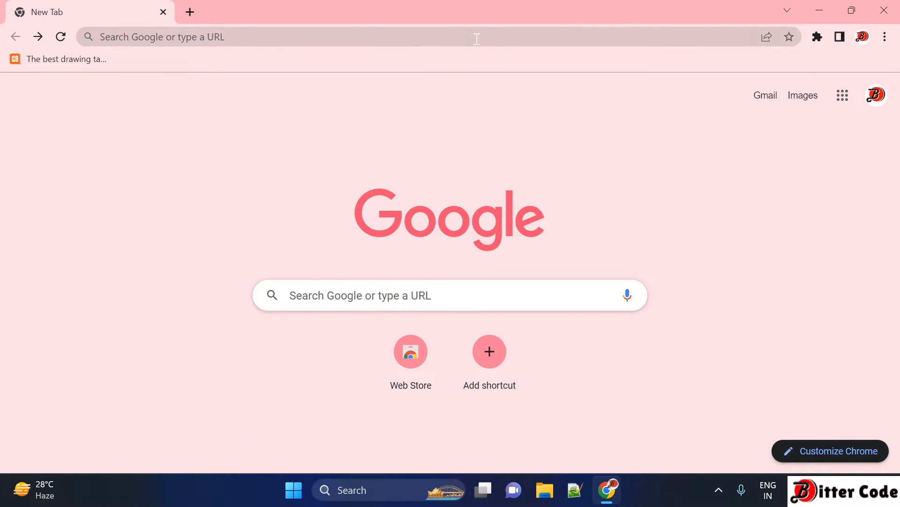
{"action": "type", "text": "mysql"}
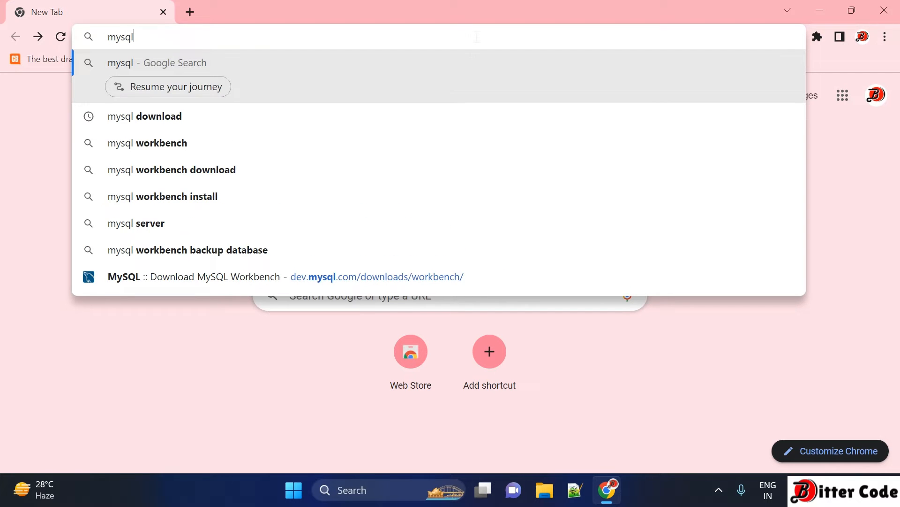
{"action": "type", "text": "workbench"}
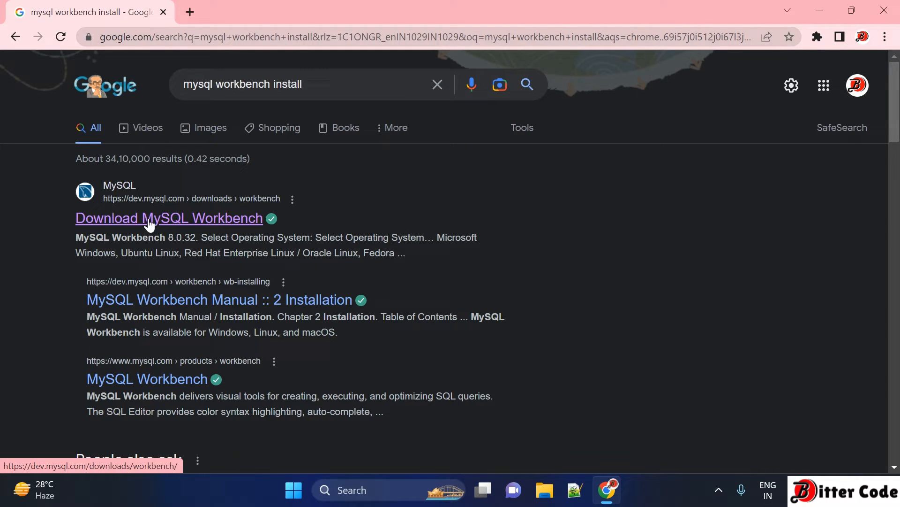
- Download the 64-bit Windows MSI for MySQL Workbench 8.0.32, skipping Oracle login
{"action": "left_click", "coordinate": [168, 218]}
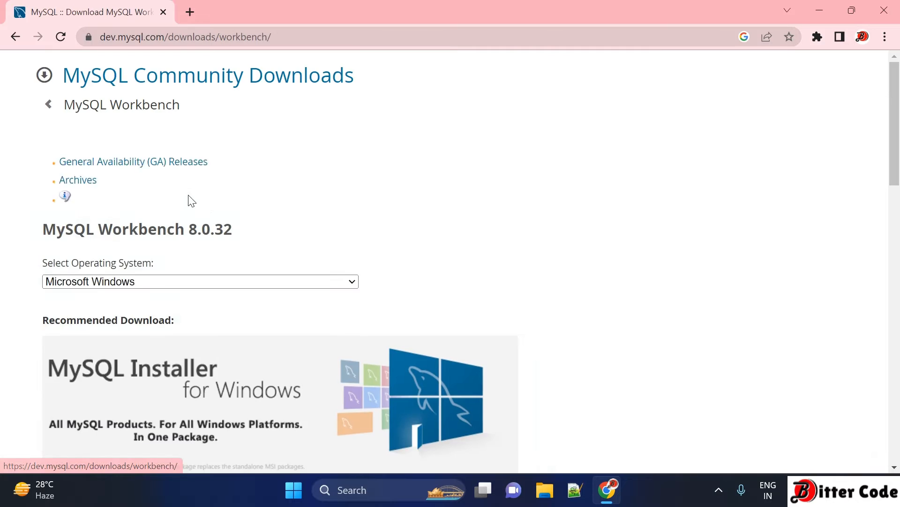
{"action": "scroll", "scroll_direction": "down", "scroll_amount": 3}
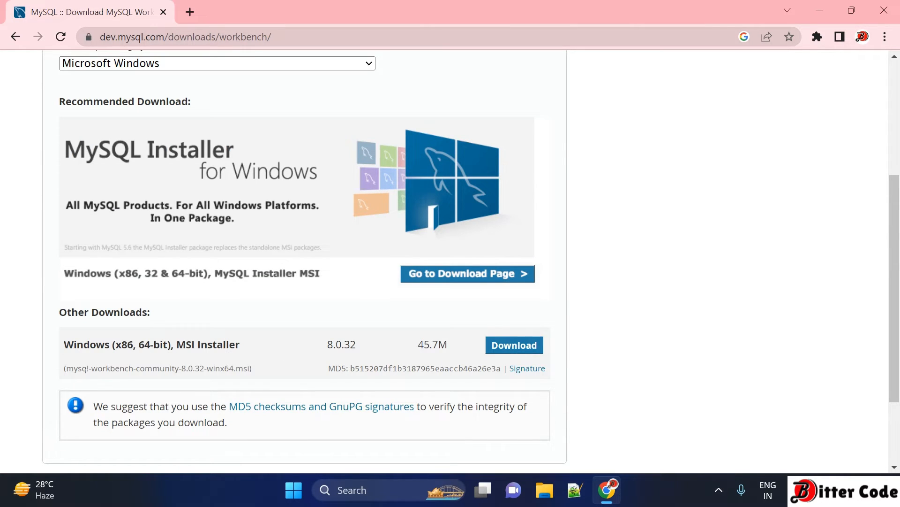
{"action": "left_click", "coordinate": [512, 345]}
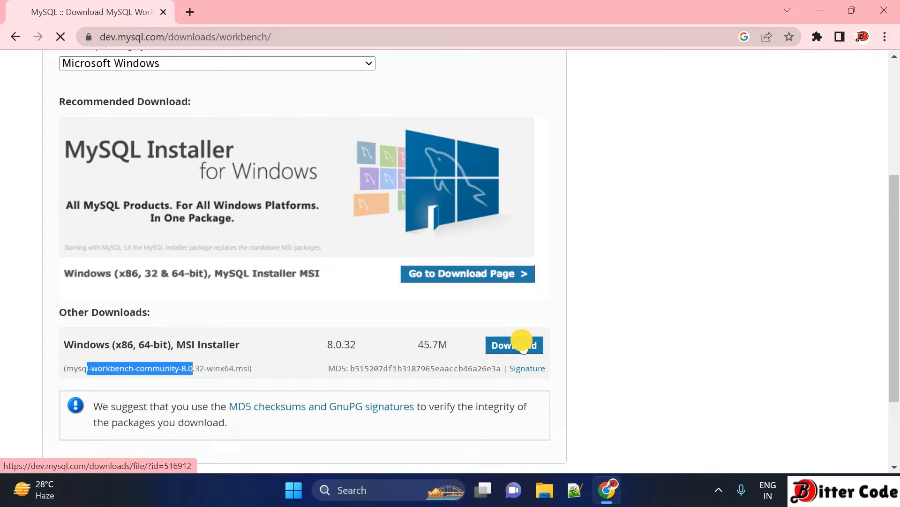
{"action": "left_click", "coordinate": [513, 344]}
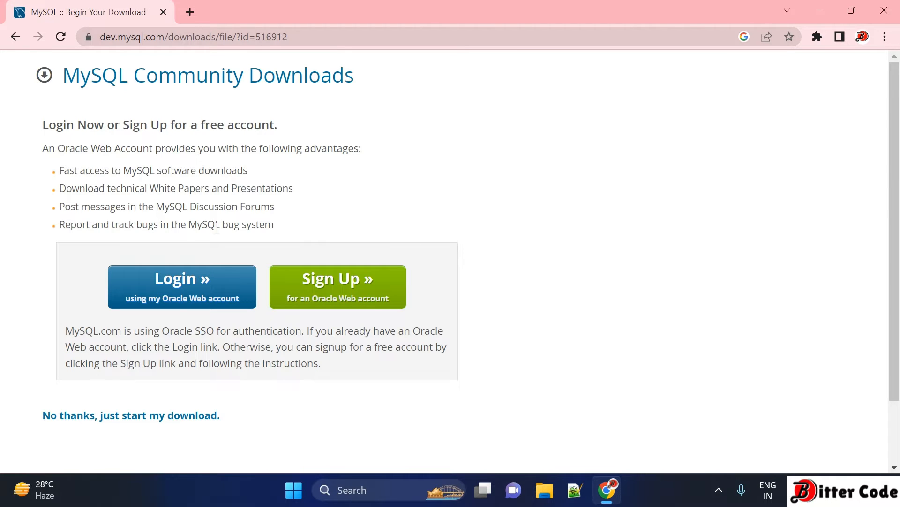
{"action": "scroll", "scroll_direction": "down", "scroll_amount": 3}
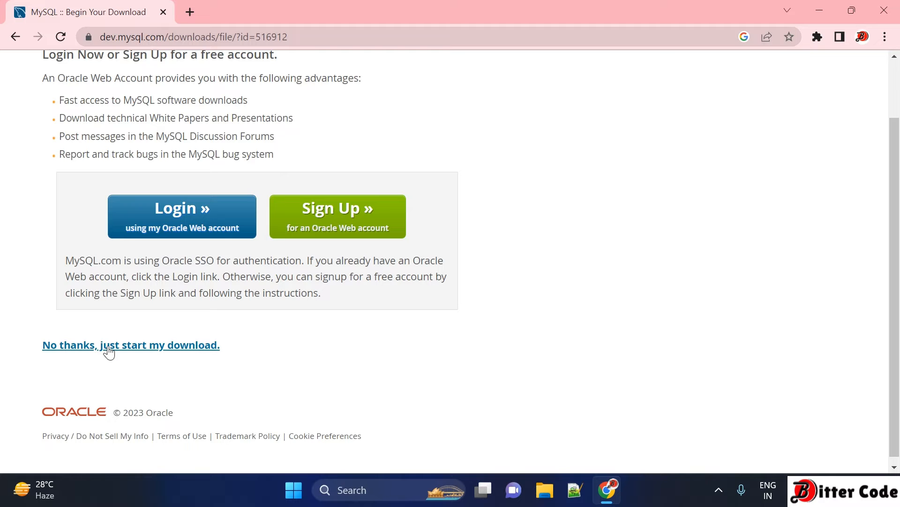
{"action": "mouse_move", "coordinate": [166, 348]}
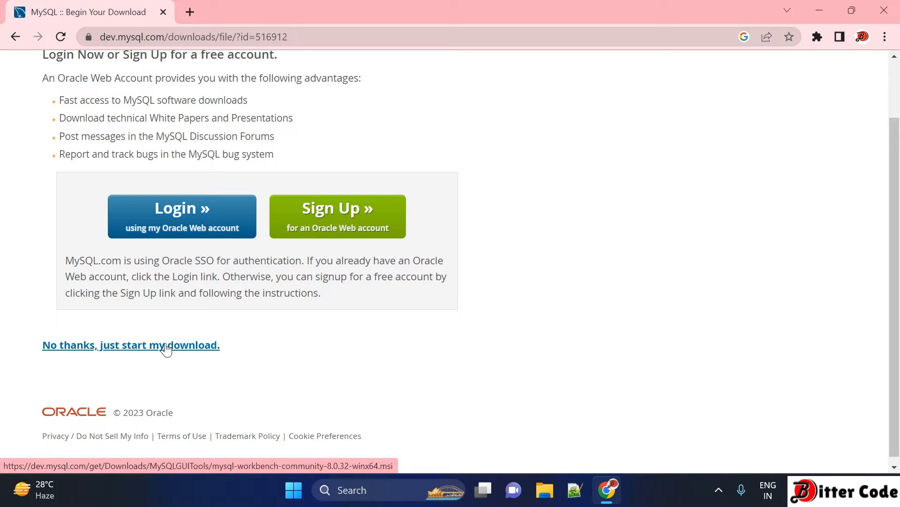
{"action": "left_click", "coordinate": [130, 345]}
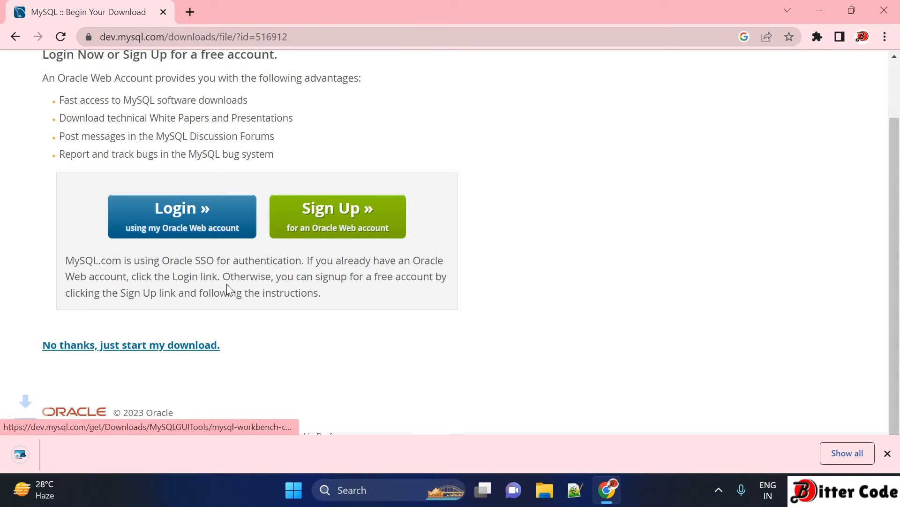
- Run the downloaded mysql-workbench .msi installer from Chrome's download bar
{"action": "left_click", "coordinate": [131, 344]}
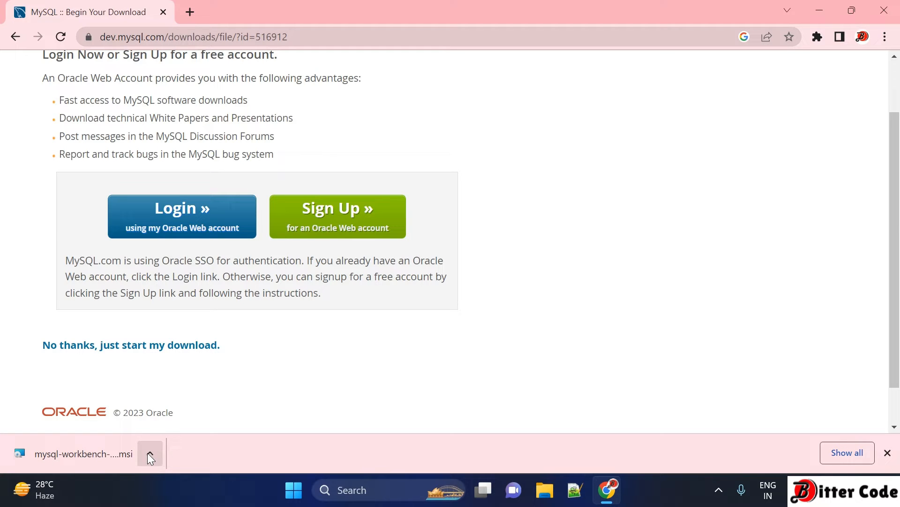
{"action": "mouse_move", "coordinate": [544, 489]}
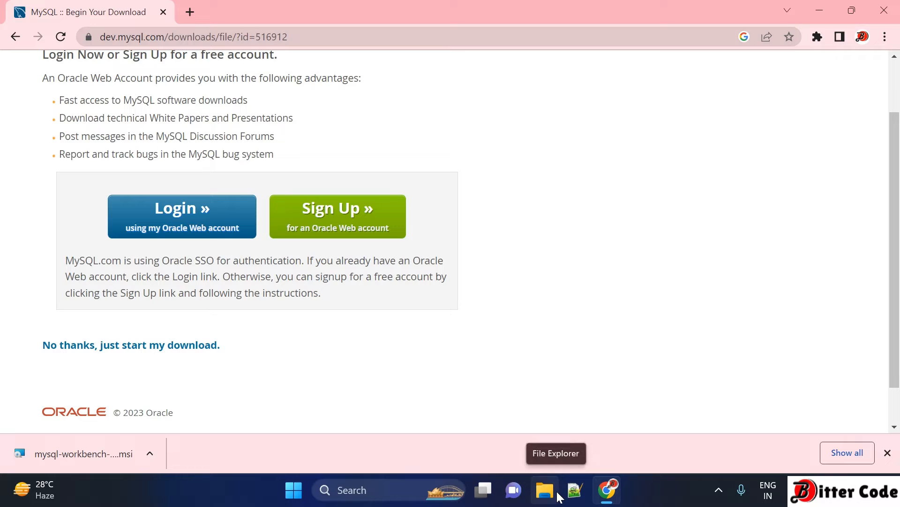
{"action": "mouse_move", "coordinate": [102, 453]}
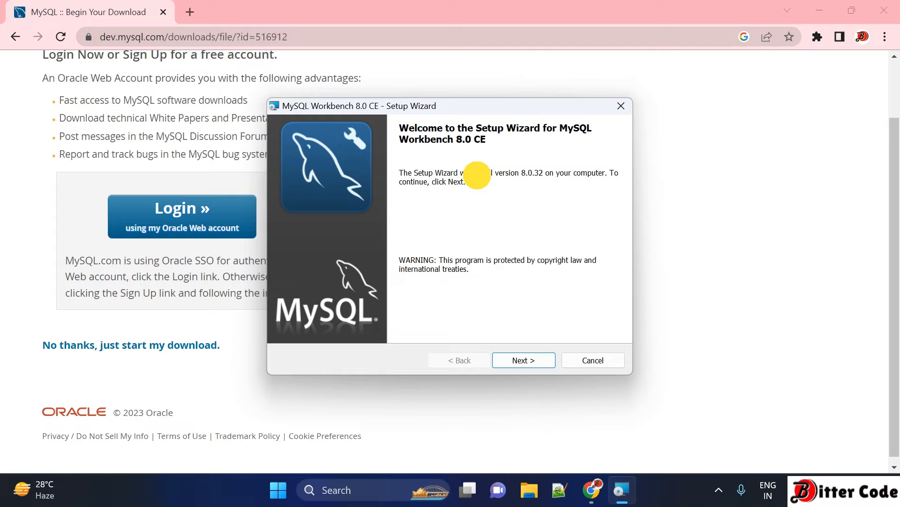
{"action": "mouse_move", "coordinate": [438, 158]}
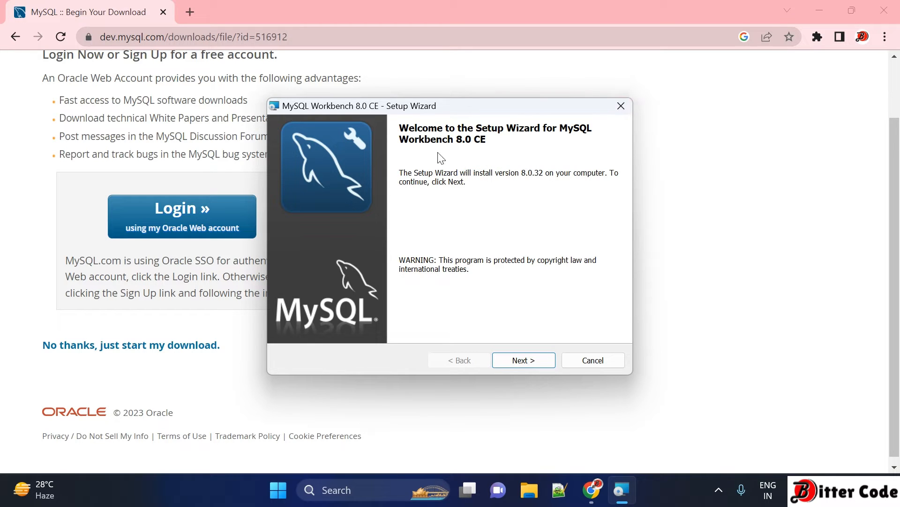
{"action": "mouse_move", "coordinate": [540, 361]}
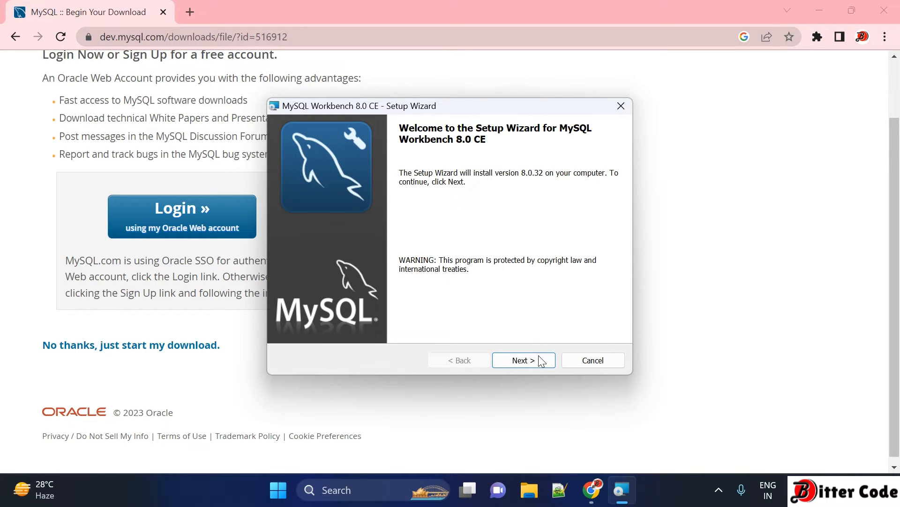
- Install Workbench with the default Program Files folder and Complete setup type
{"action": "left_click", "coordinate": [522, 360]}
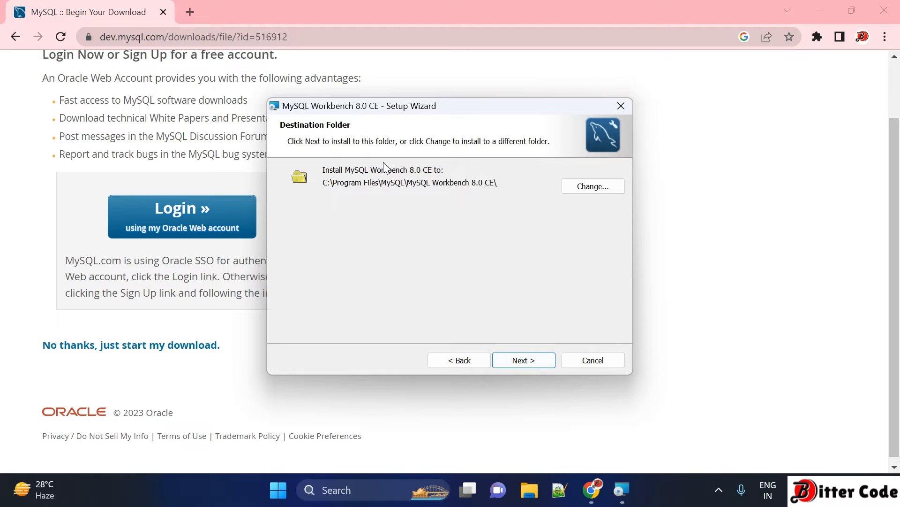
{"action": "mouse_move", "coordinate": [350, 148]}
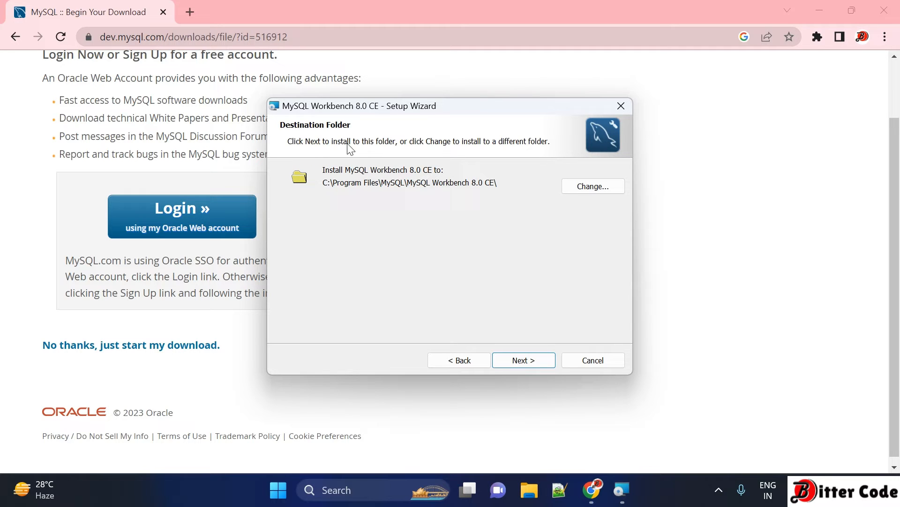
{"action": "mouse_move", "coordinate": [500, 180]}
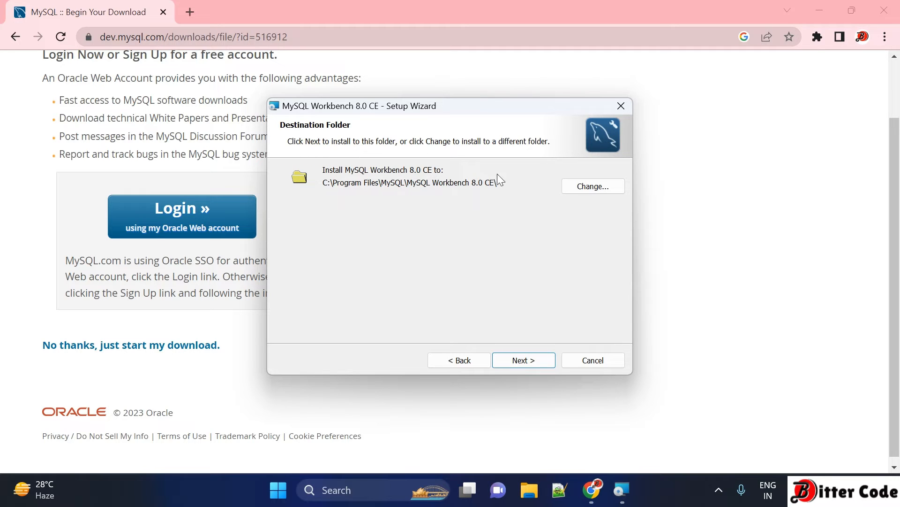
{"action": "mouse_move", "coordinate": [428, 248]}
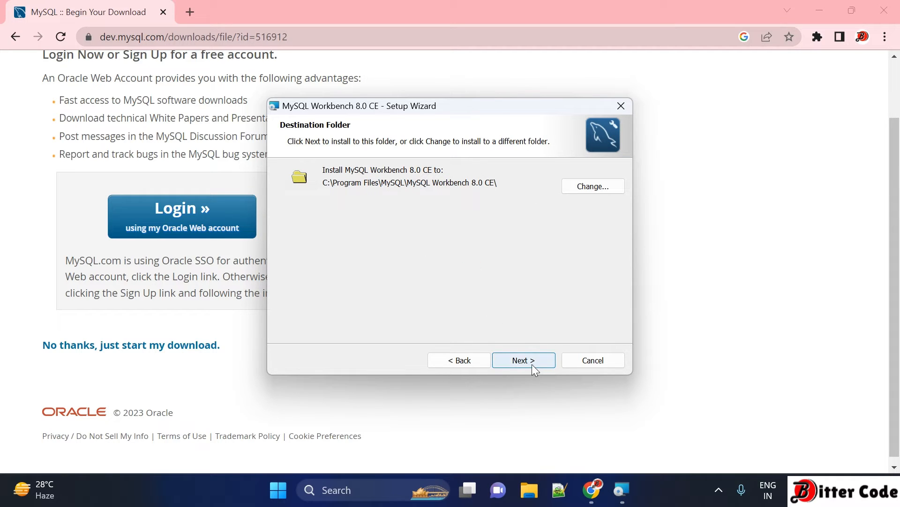
{"action": "left_click", "coordinate": [522, 360]}
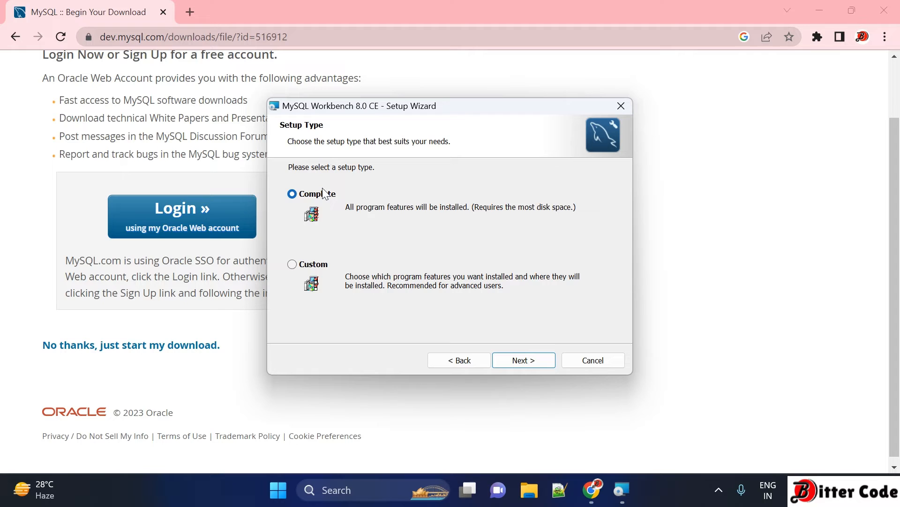
{"action": "mouse_move", "coordinate": [332, 227]}
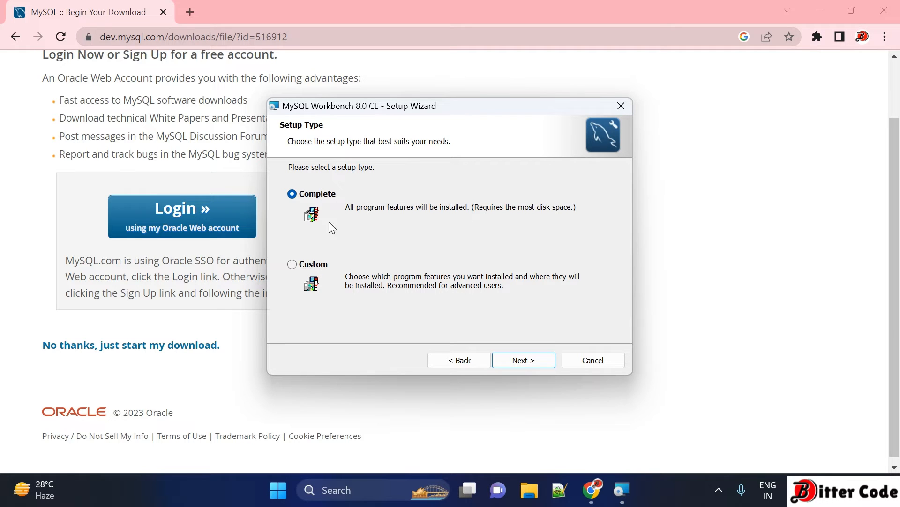
{"action": "mouse_move", "coordinate": [523, 360]}
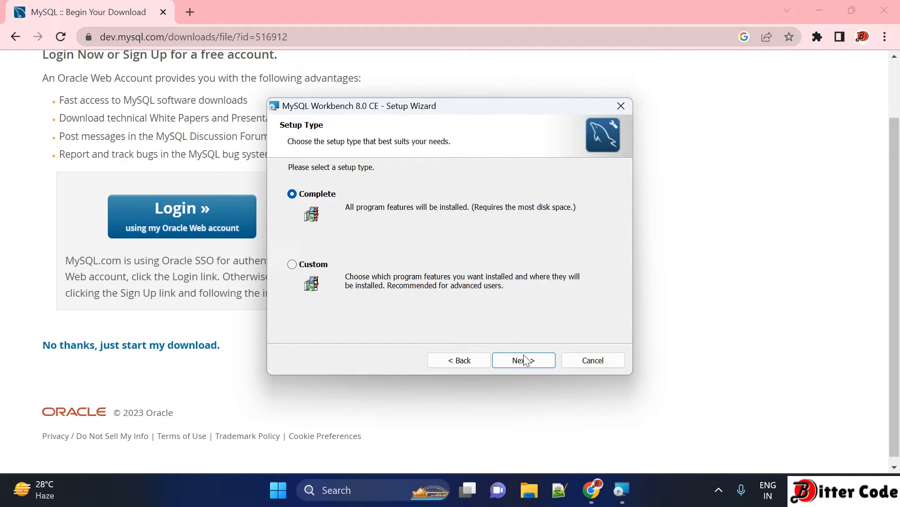
{"action": "left_click", "coordinate": [522, 360]}
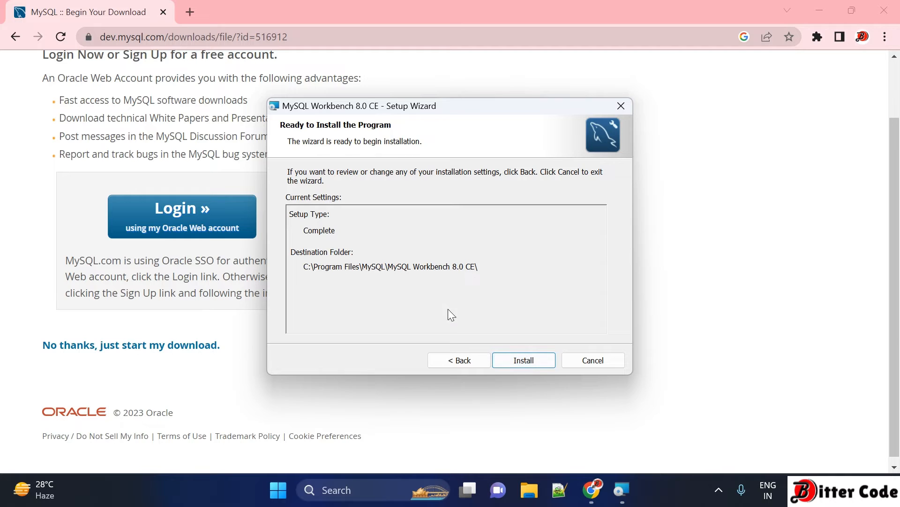
{"action": "left_click", "coordinate": [522, 361]}
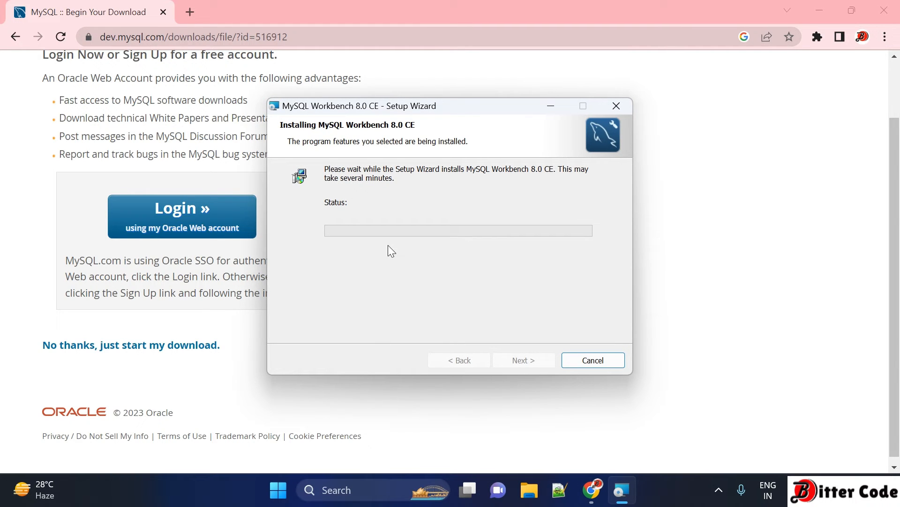
{"action": "mouse_move", "coordinate": [330, 192]}
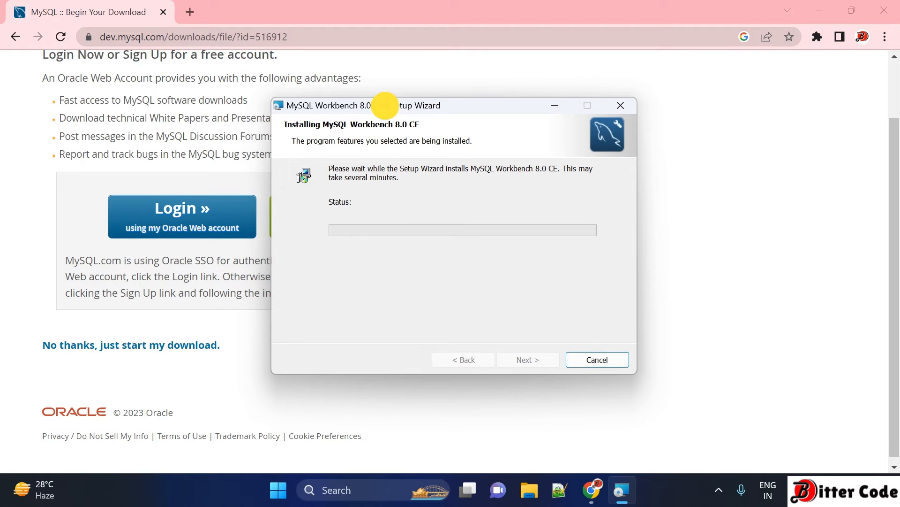
{"action": "left_click_drag", "start_coordinate": [402, 105], "coordinate": [499, 126]}
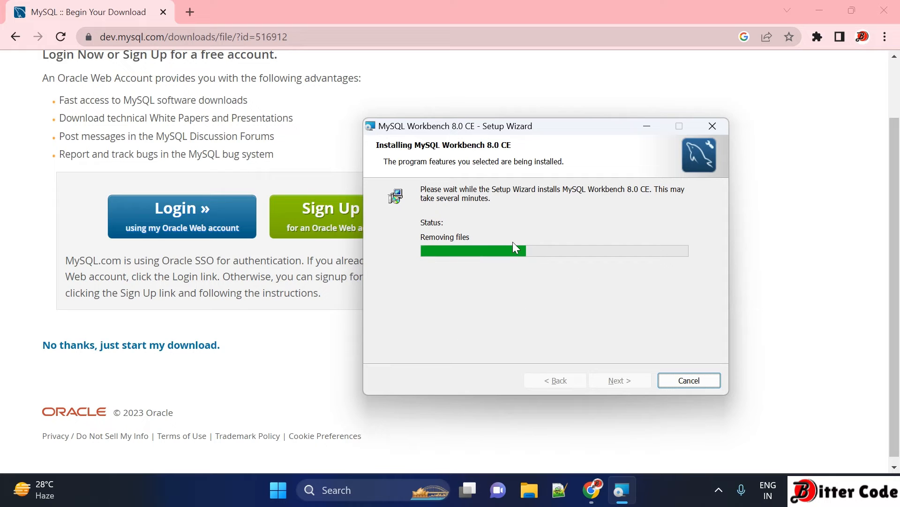
{"action": "mouse_move", "coordinate": [562, 233]}
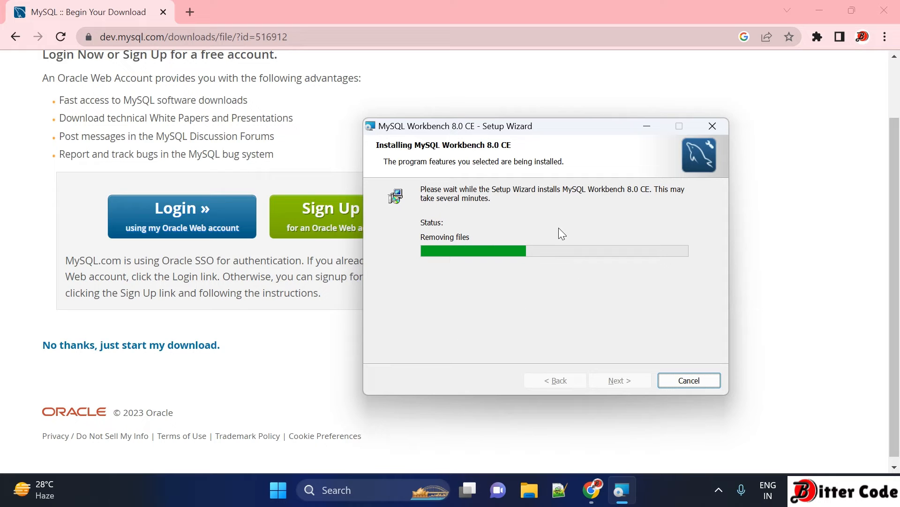
{"action": "mouse_move", "coordinate": [527, 202]}
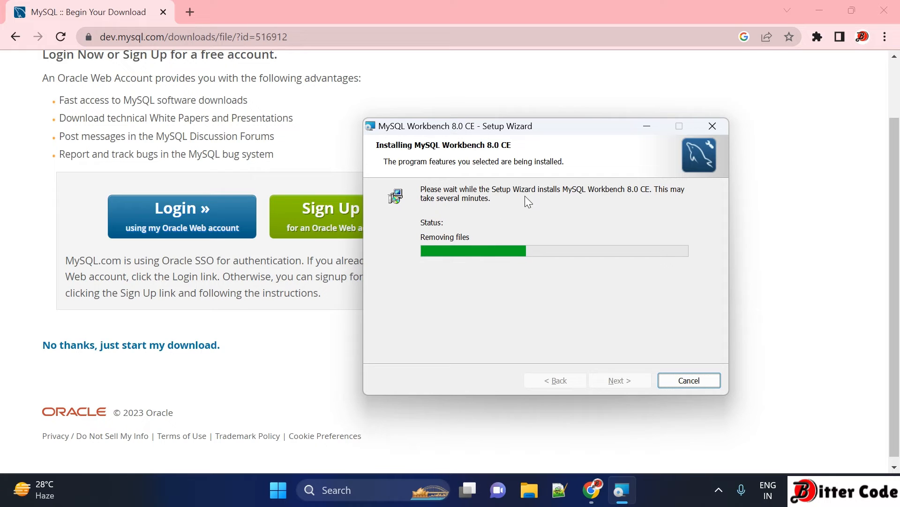
{"action": "mouse_move", "coordinate": [507, 222]}
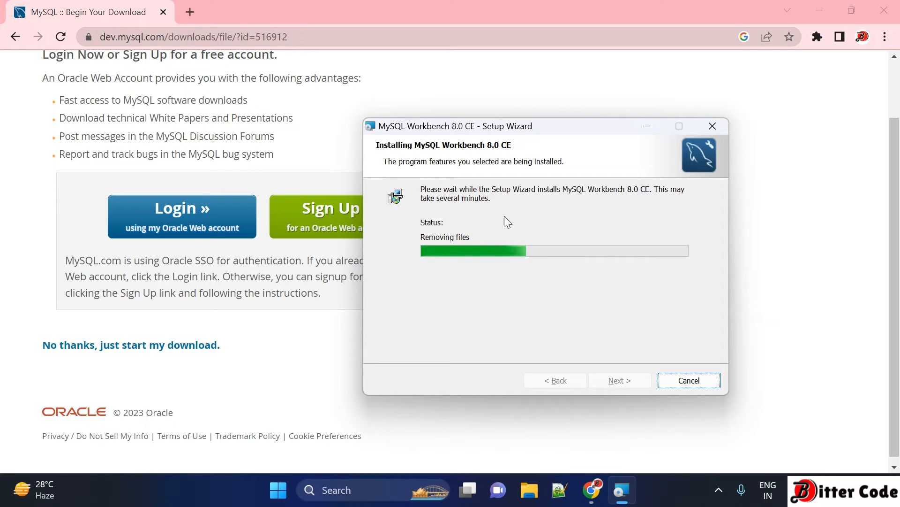
{"action": "mouse_move", "coordinate": [550, 297]}
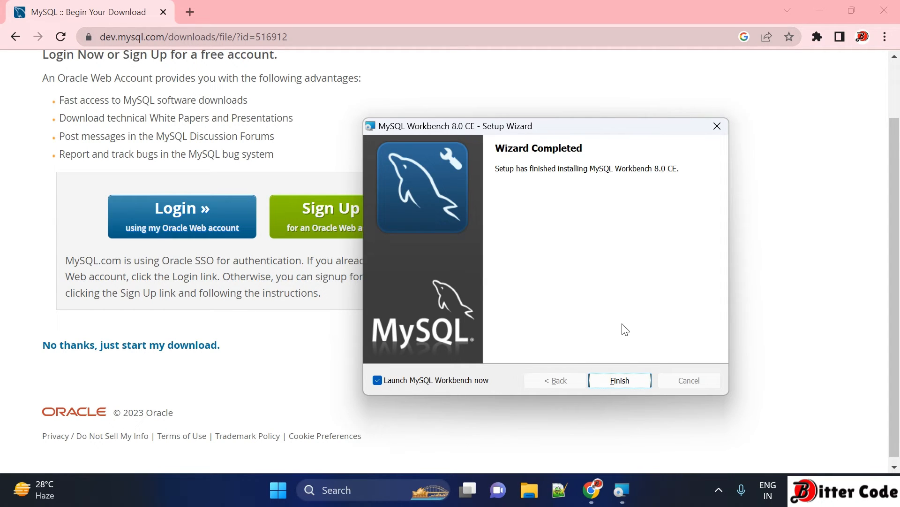
{"action": "mouse_move", "coordinate": [535, 176]}
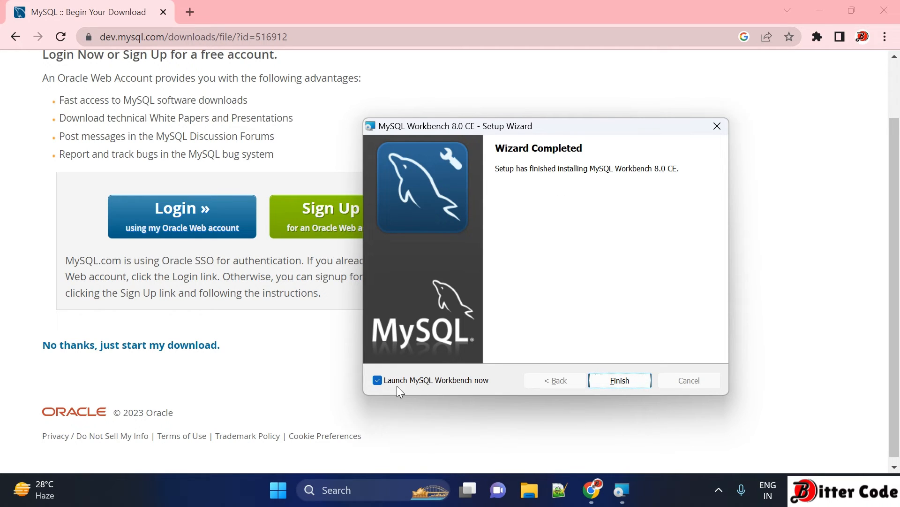
{"action": "mouse_move", "coordinate": [488, 386]}
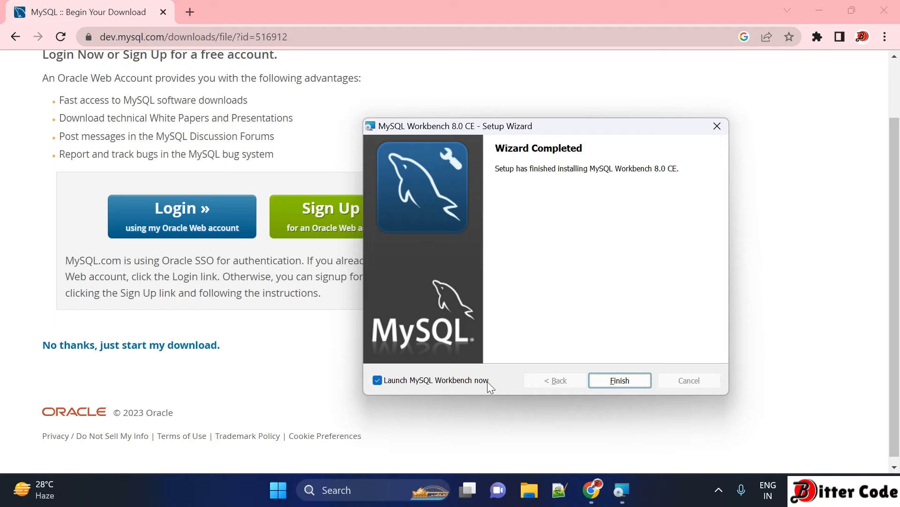
{"action": "mouse_move", "coordinate": [629, 400]}
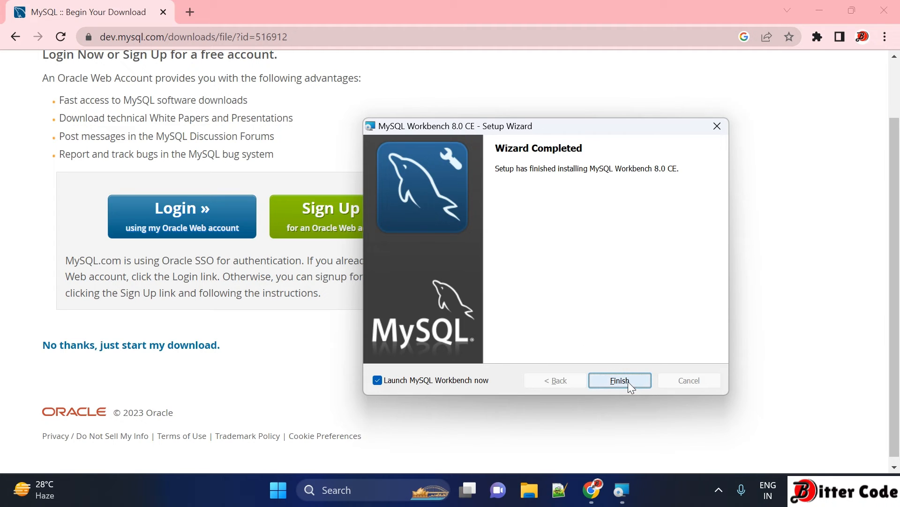
- Finish the installer with 'Launch MySQL Workbench now' checked and bring up Workbench
{"action": "left_click", "coordinate": [619, 379]}
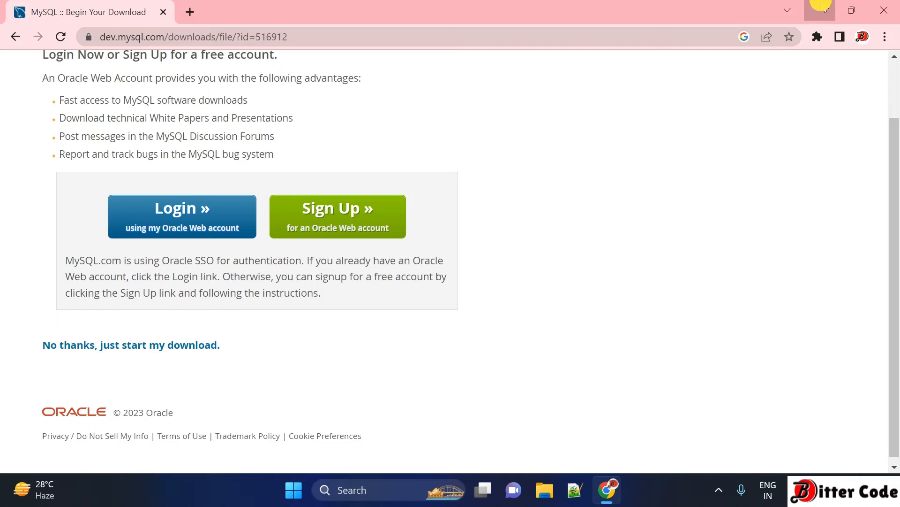
{"action": "left_click", "coordinate": [622, 489]}
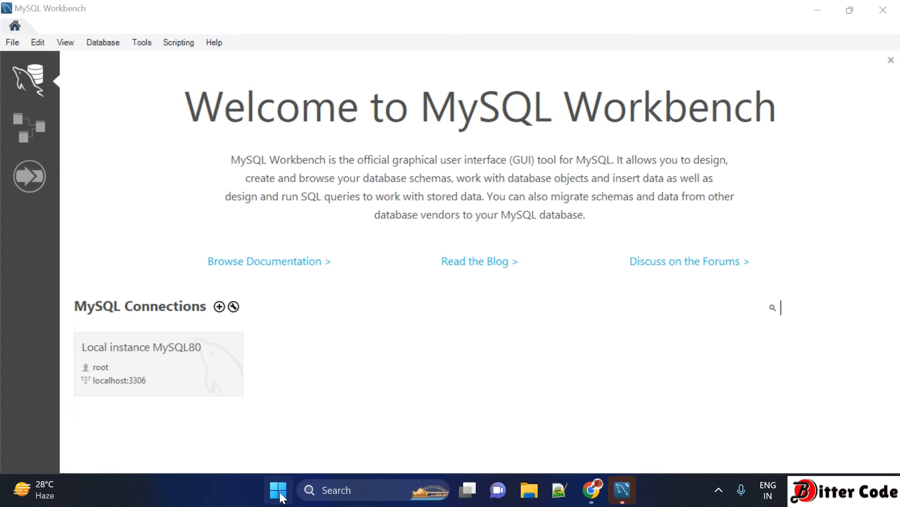
{"action": "left_click", "coordinate": [278, 489]}
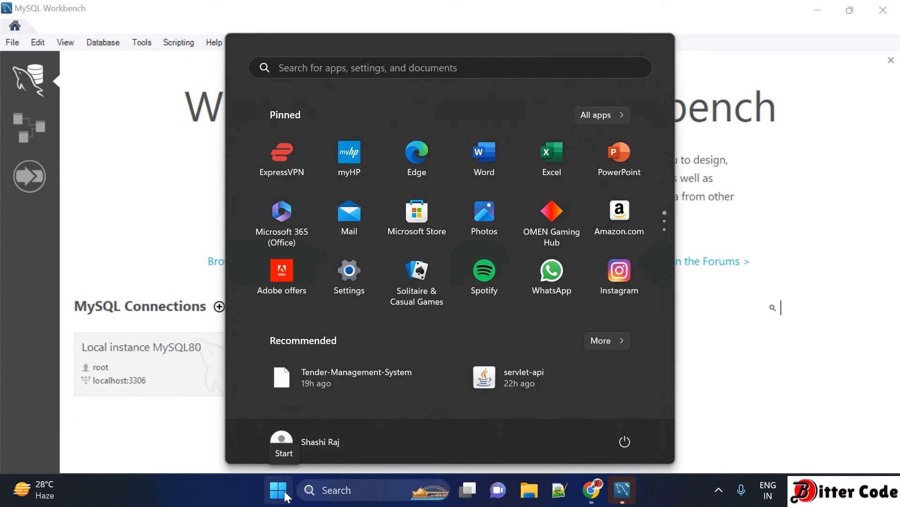
{"action": "left_click", "coordinate": [602, 115]}
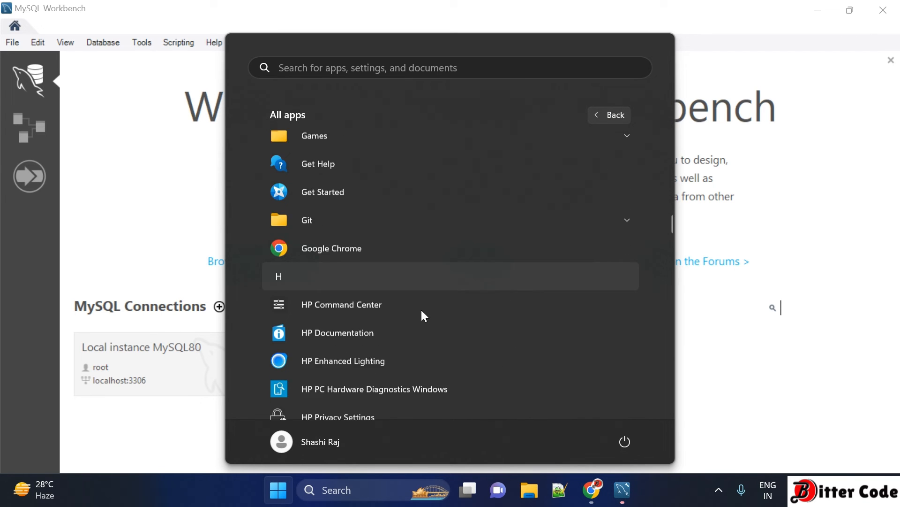
{"action": "scroll", "scroll_direction": "down", "scroll_amount": 3}
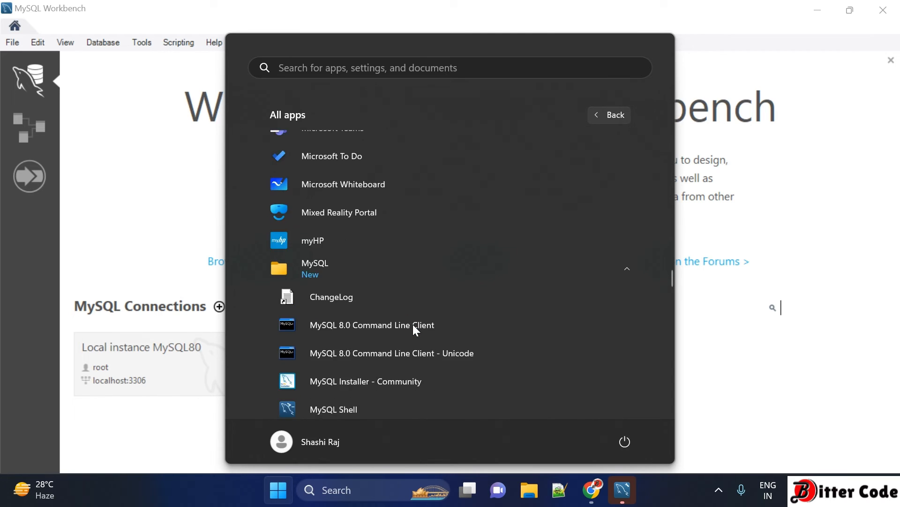
{"action": "scroll", "scroll_direction": "down", "scroll_amount": 3}
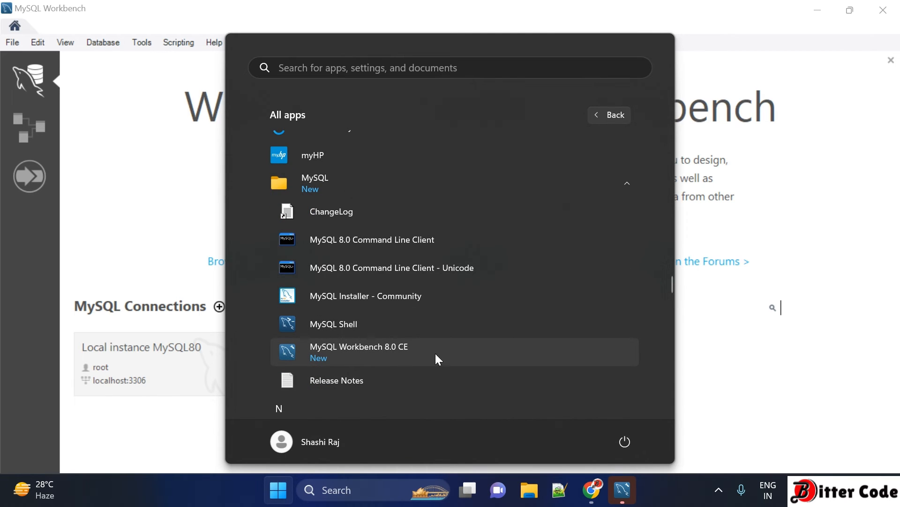
{"action": "mouse_move", "coordinate": [368, 362]}
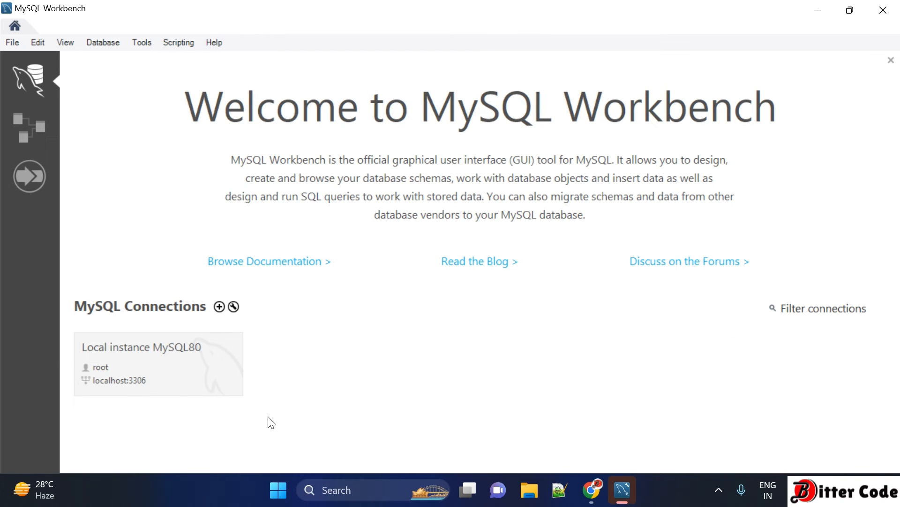
{"action": "mouse_move", "coordinate": [169, 385]}
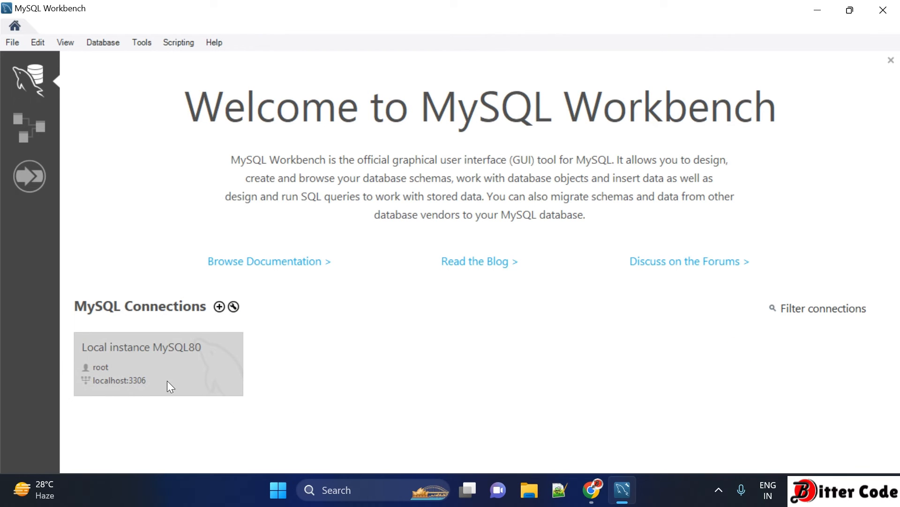
{"action": "mouse_move", "coordinate": [247, 314]}
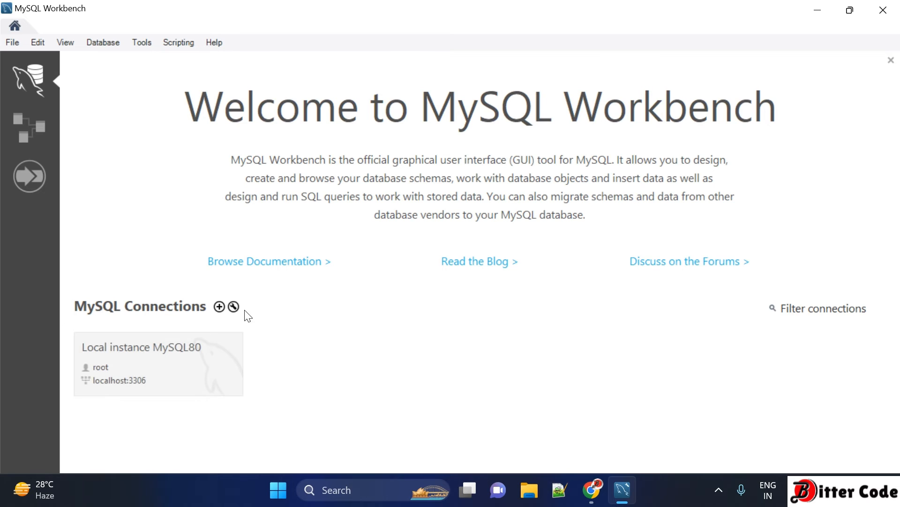
{"action": "mouse_move", "coordinate": [220, 306]}
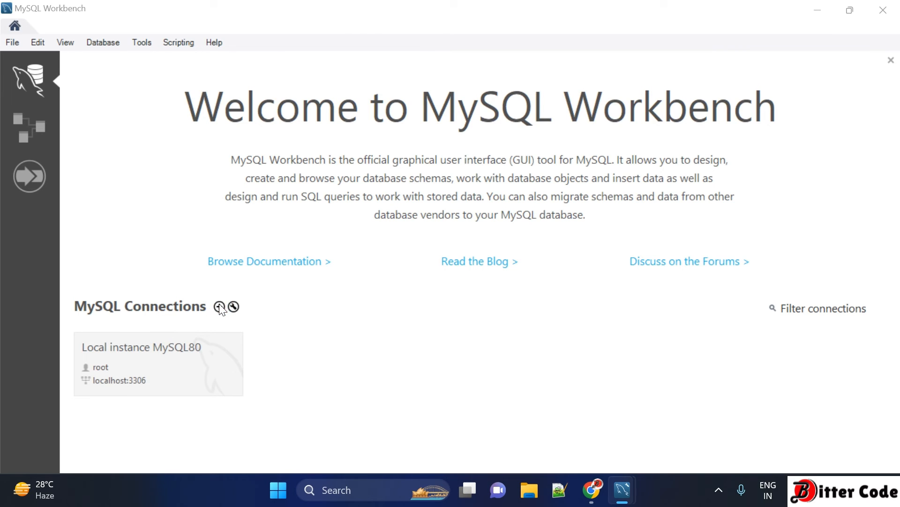
- Add a new connection using the + icon beside MySQL Connections
{"action": "left_click", "coordinate": [219, 306]}
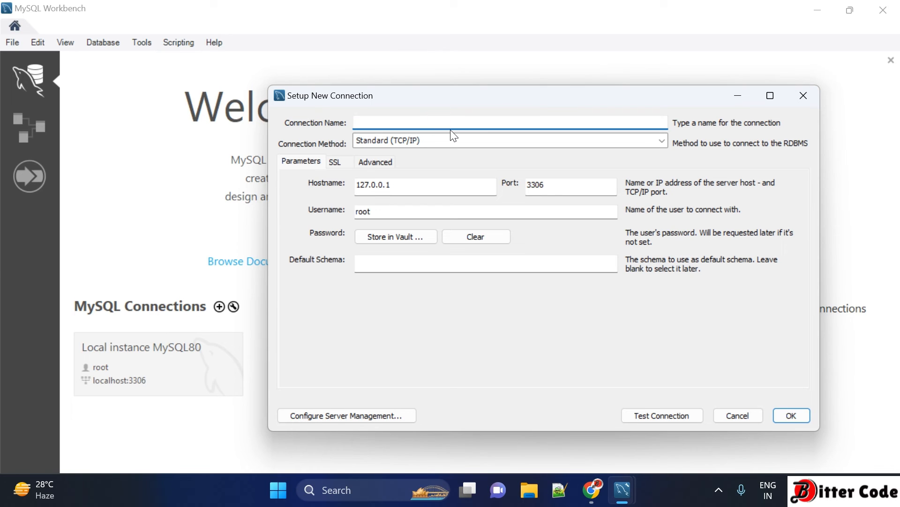
- Enter 'My New Connection' as the connection name, keeping the default parameters
{"action": "type", "text": "My Ne"}
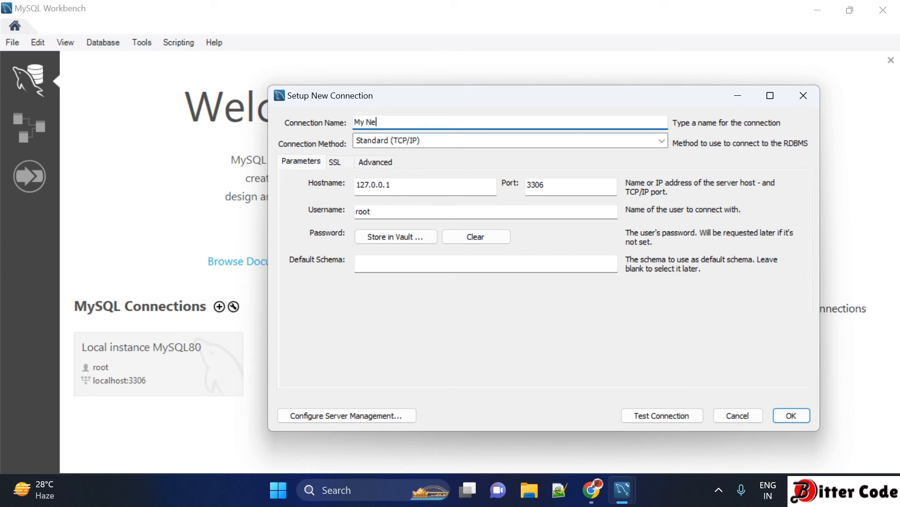
{"action": "type", "text": "w Connection"}
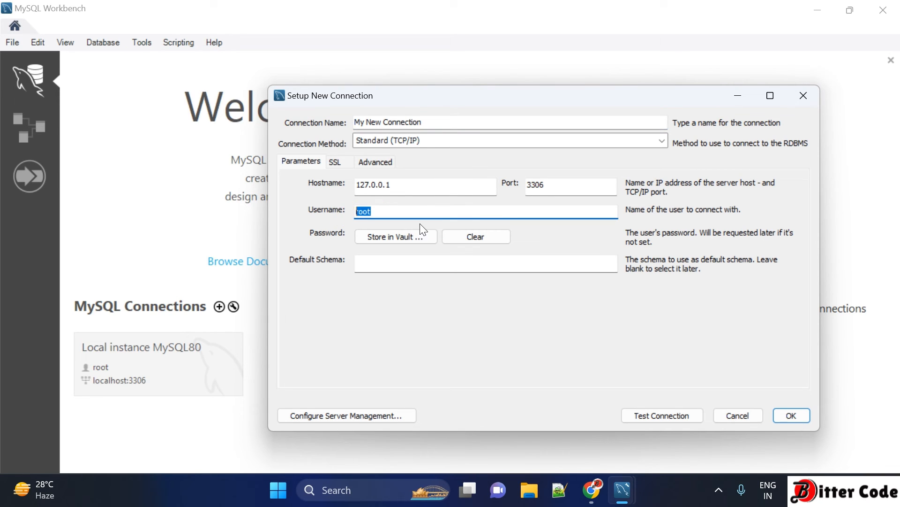
{"action": "mouse_move", "coordinate": [575, 173]}
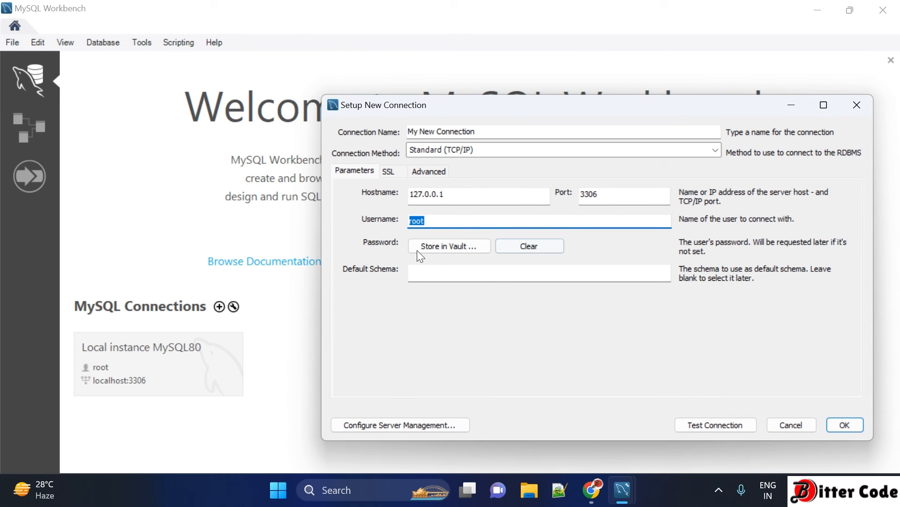
{"action": "mouse_move", "coordinate": [716, 425]}
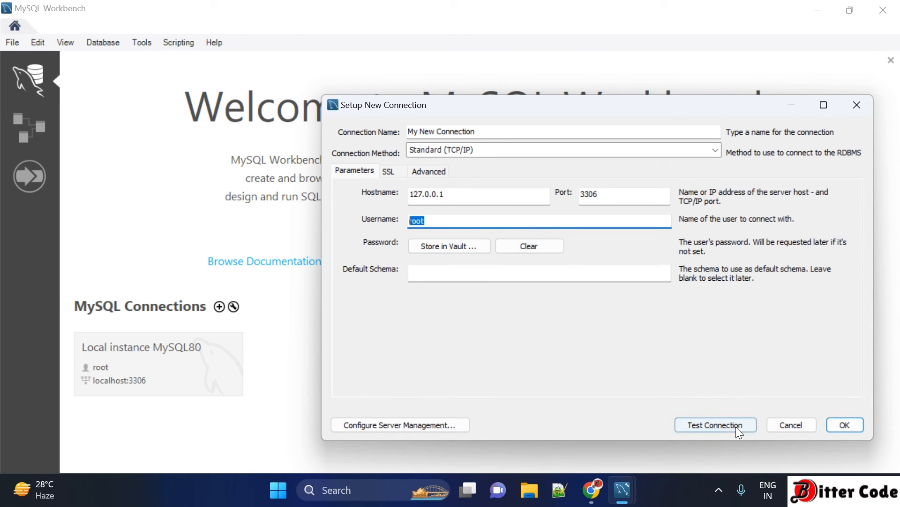
- Test the connection with the root password, then save My New Connection
{"action": "left_click", "coordinate": [715, 425]}
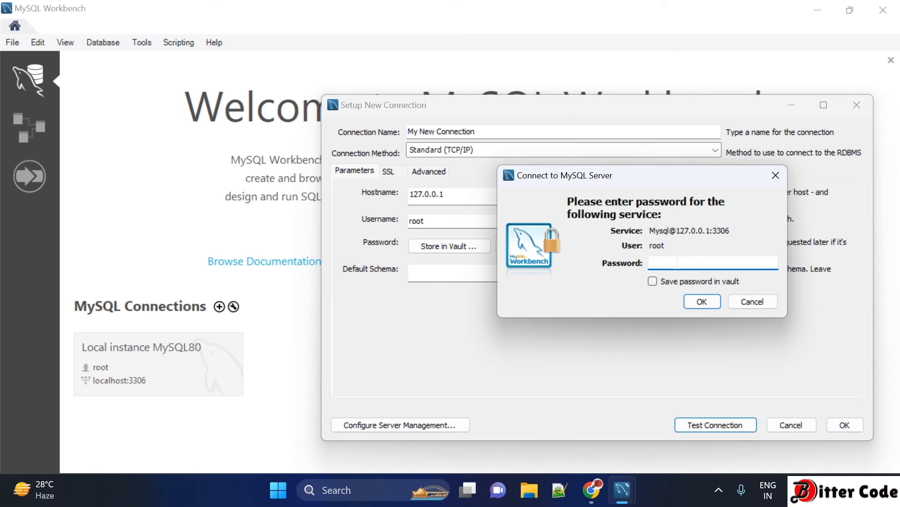
{"action": "type", "text": "**"}
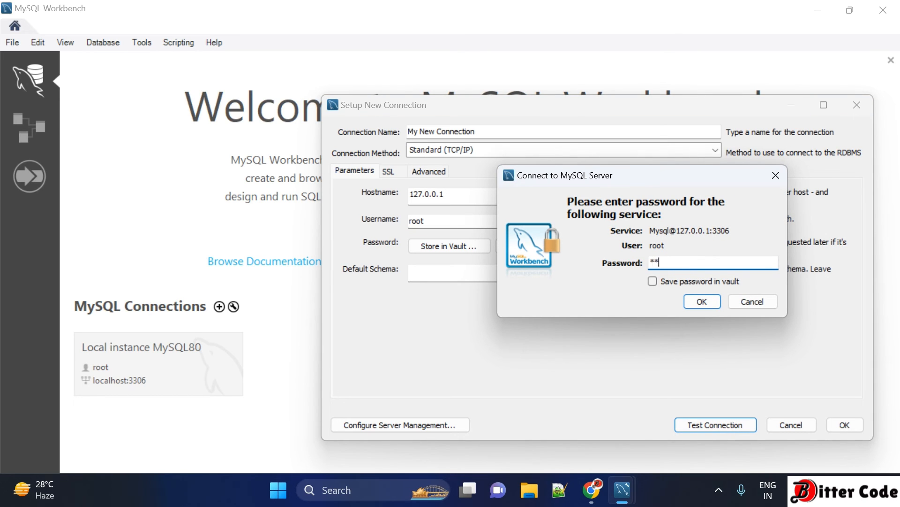
{"action": "type", "text": "**"}
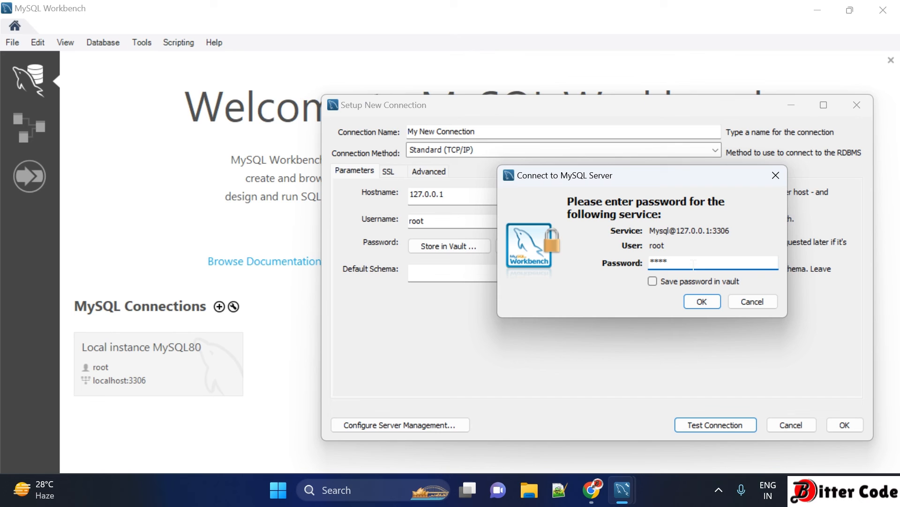
{"action": "left_click", "coordinate": [701, 301]}
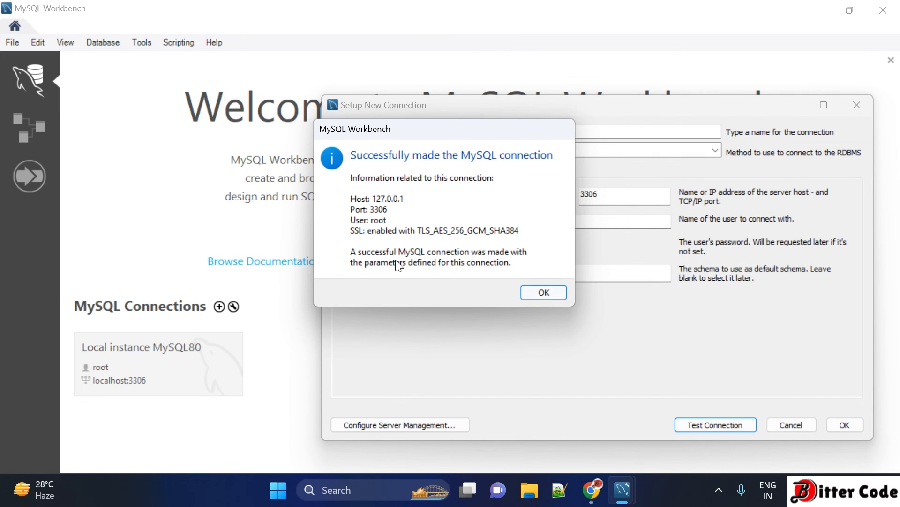
{"action": "mouse_move", "coordinate": [471, 262]}
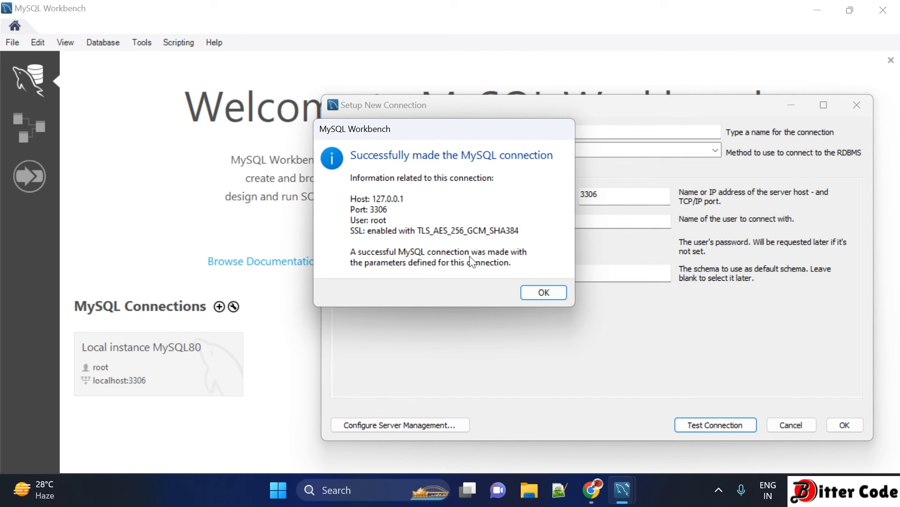
{"action": "left_click", "coordinate": [542, 292]}
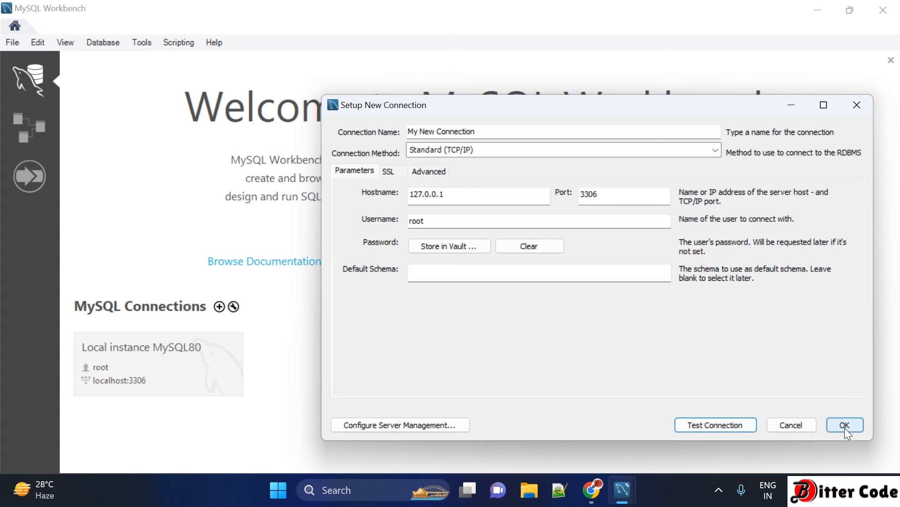
{"action": "left_click", "coordinate": [844, 424]}
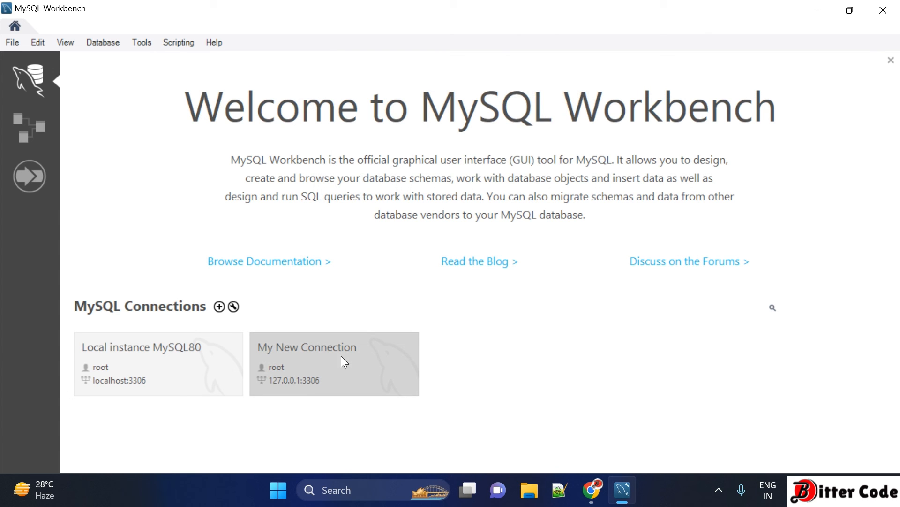
{"action": "mouse_move", "coordinate": [272, 283]}
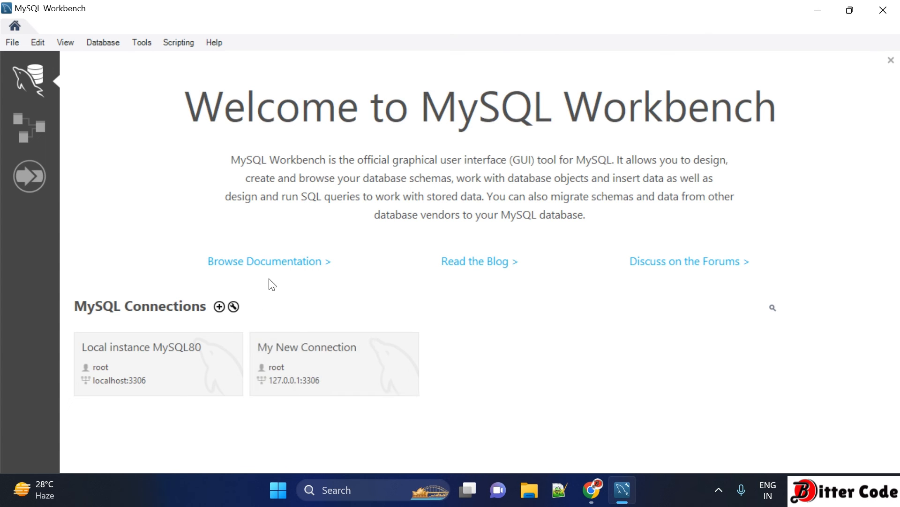
{"action": "mouse_move", "coordinate": [333, 363]}
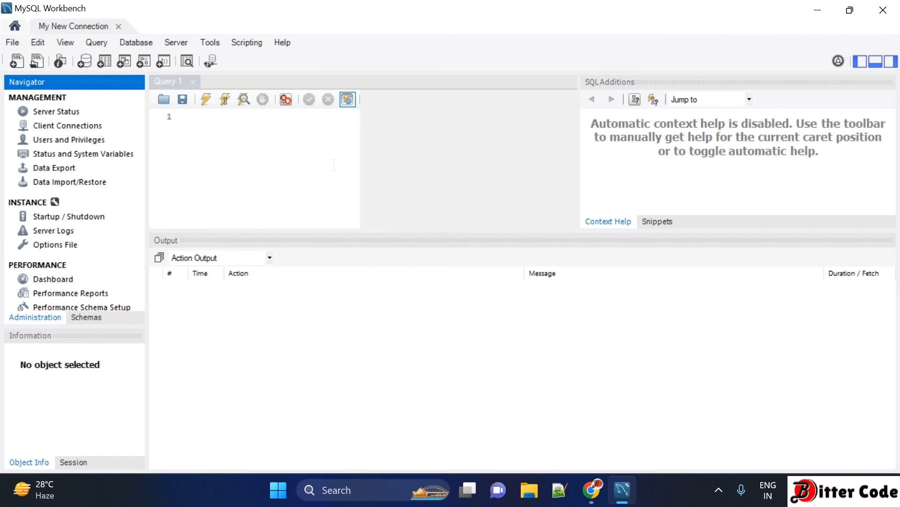
{"action": "mouse_move", "coordinate": [224, 113]}
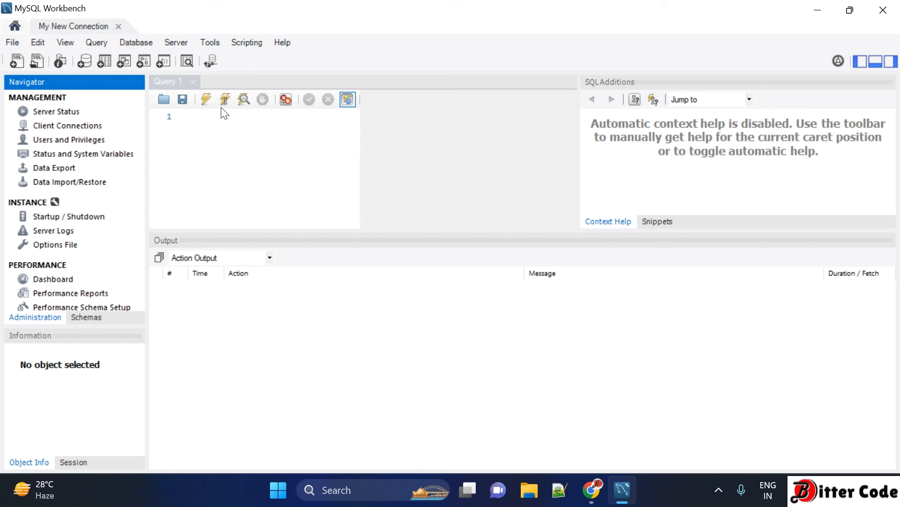